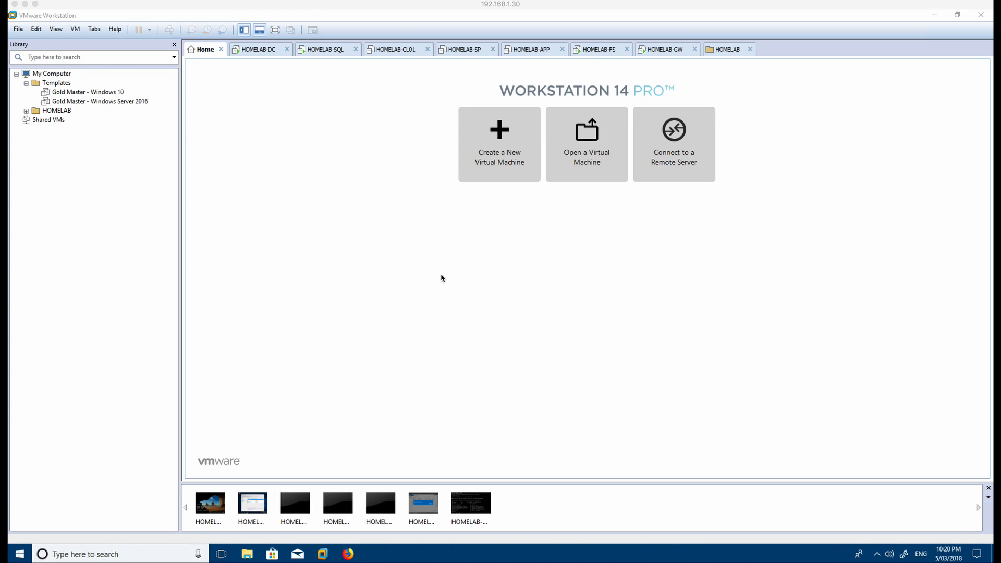
pyautogui.moveTo(441, 277)
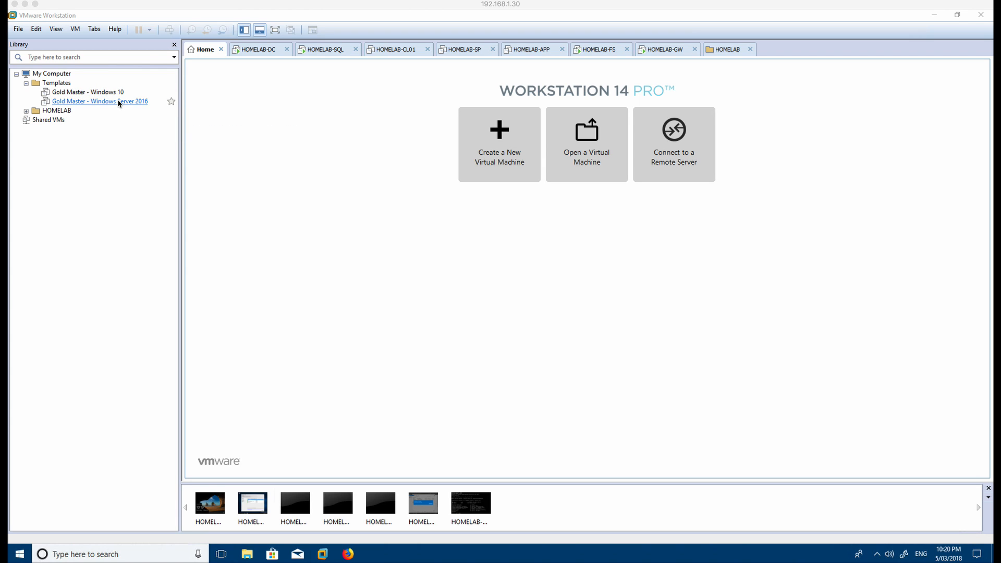
pyautogui.moveTo(91, 107)
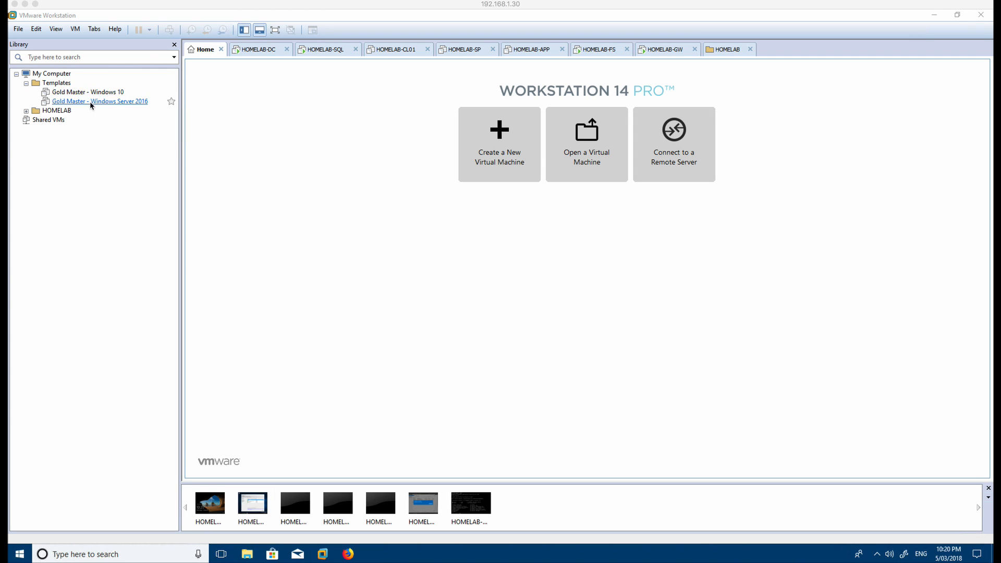
pyautogui.moveTo(117, 105)
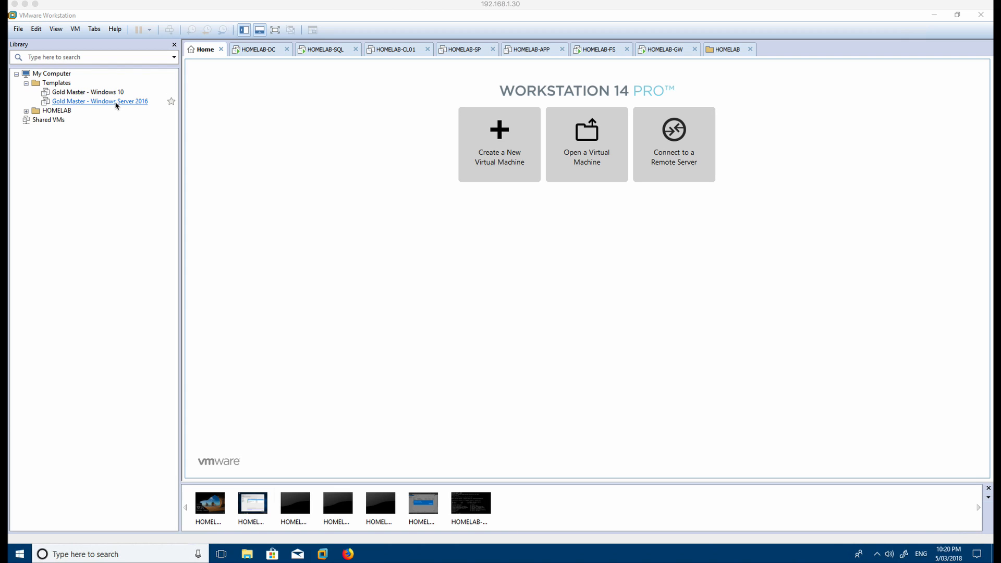
pyautogui.moveTo(122, 105)
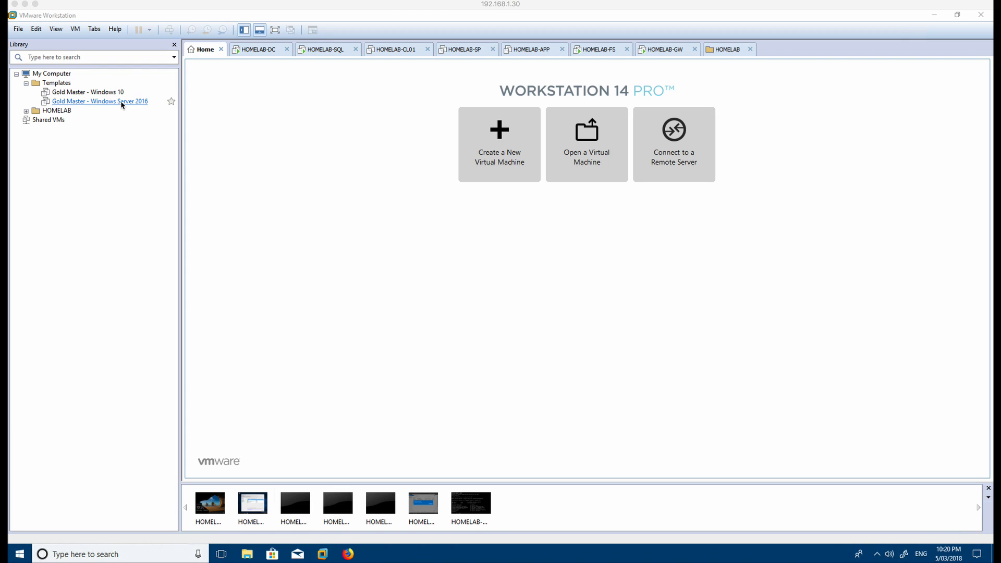
pyautogui.moveTo(92, 107)
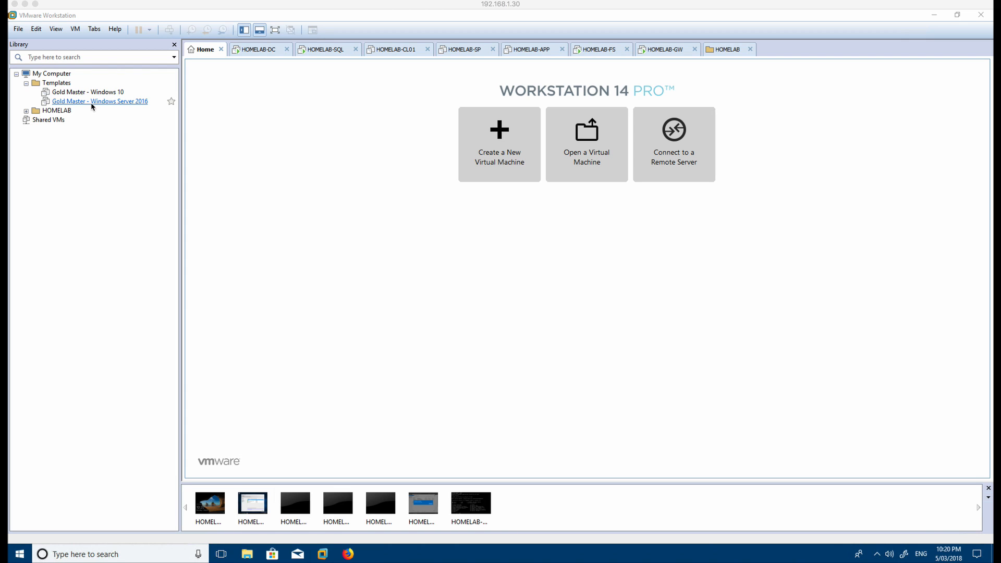
pyautogui.moveTo(105, 99)
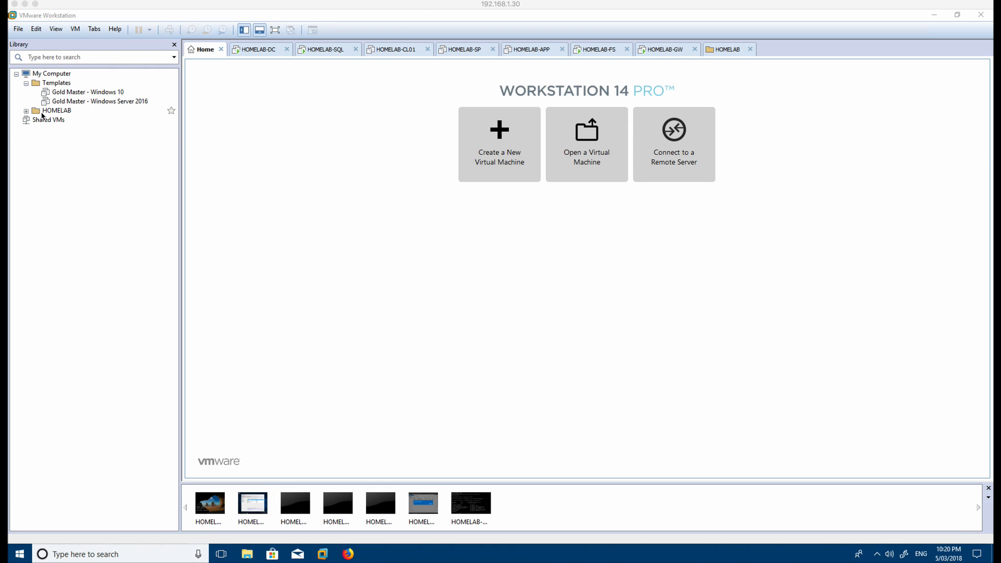
# Expand the HOMELAB library folder to show its seven virtual machines
pyautogui.click(26, 110)
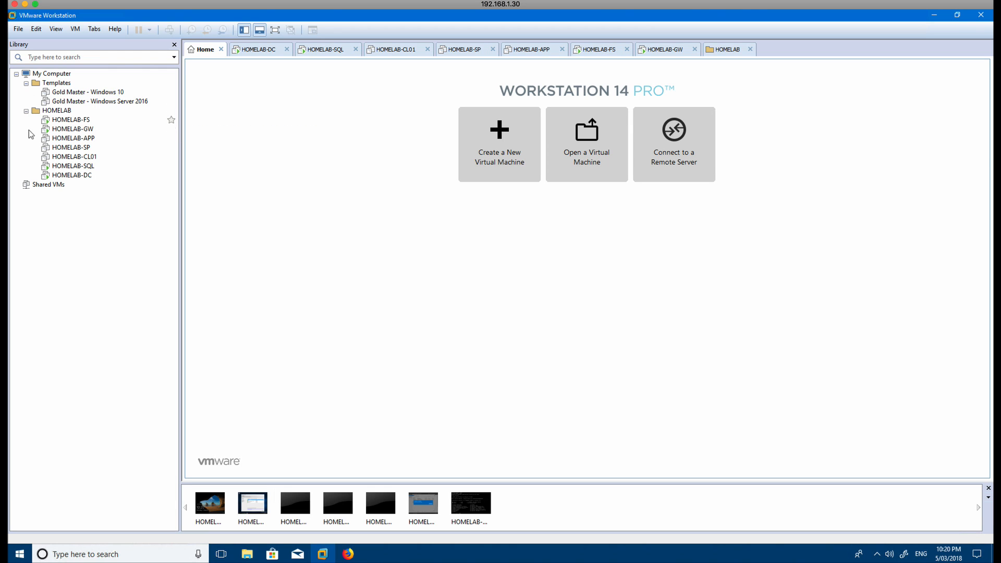
pyautogui.moveTo(116, 193)
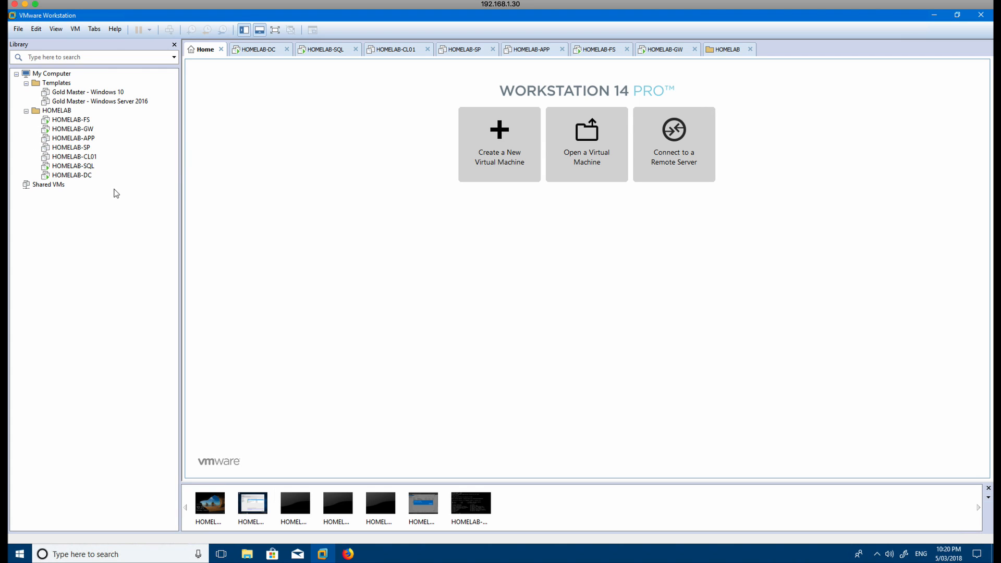
pyautogui.moveTo(74, 178)
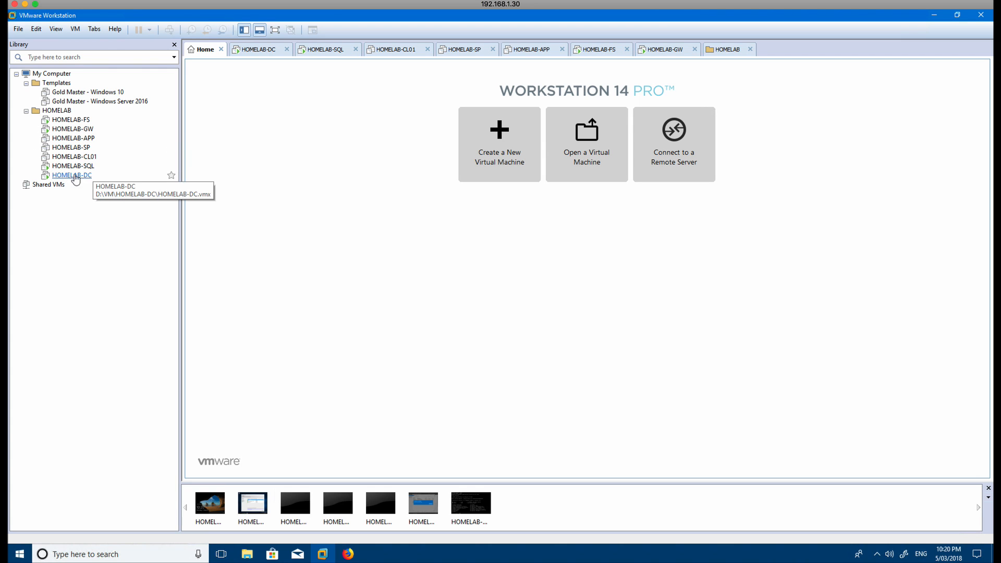
pyautogui.moveTo(86, 179)
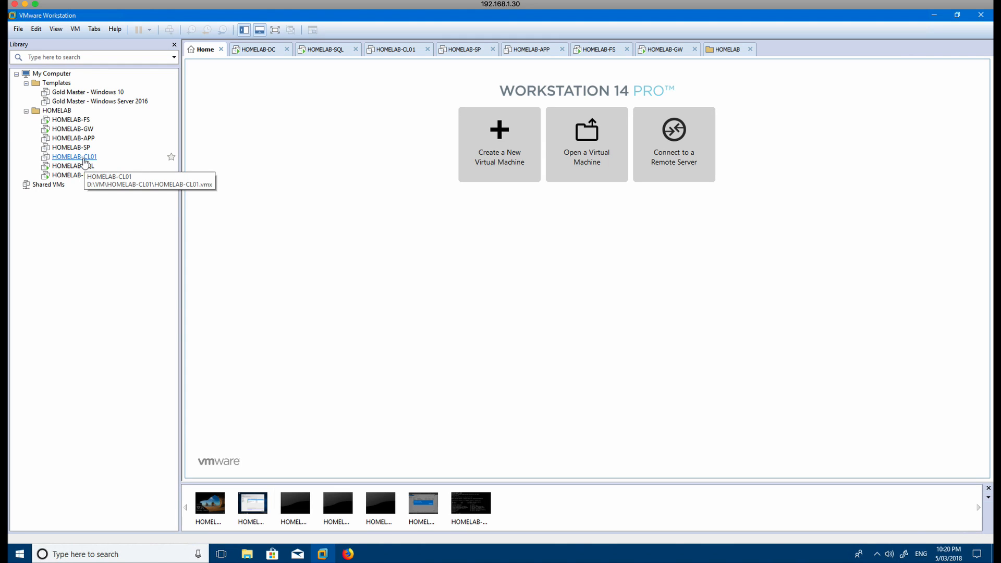
pyautogui.moveTo(79, 163)
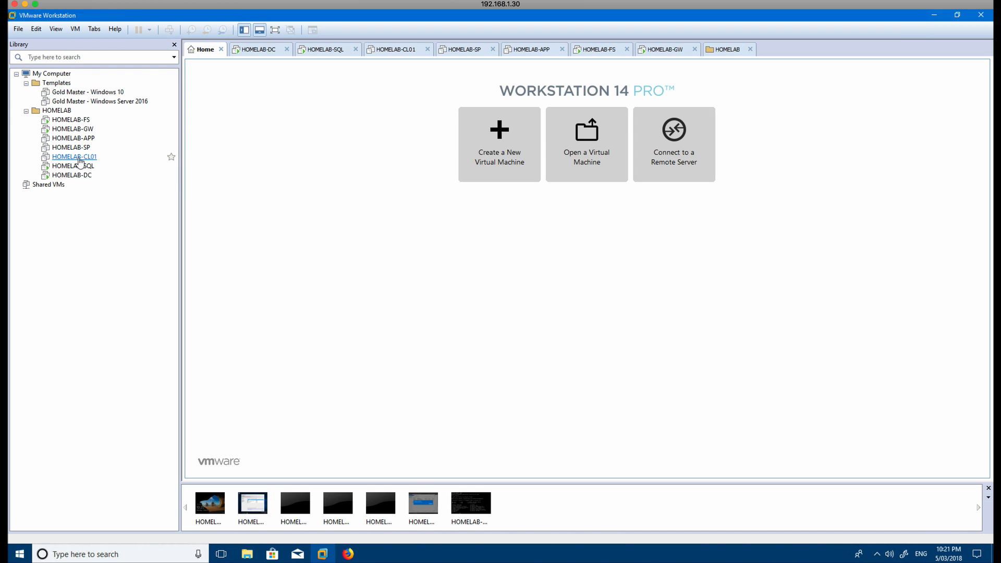
pyautogui.moveTo(76, 150)
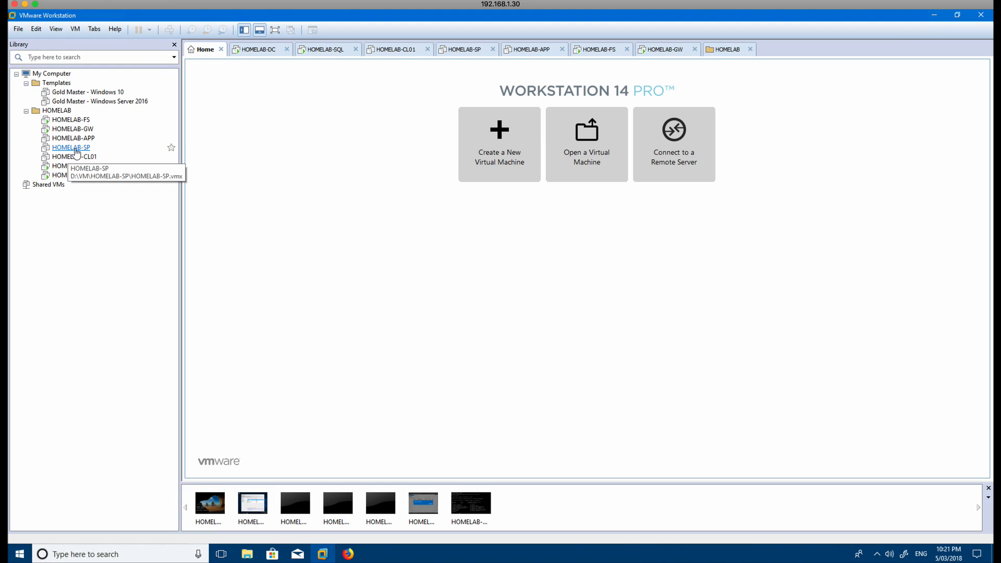
pyautogui.moveTo(80, 153)
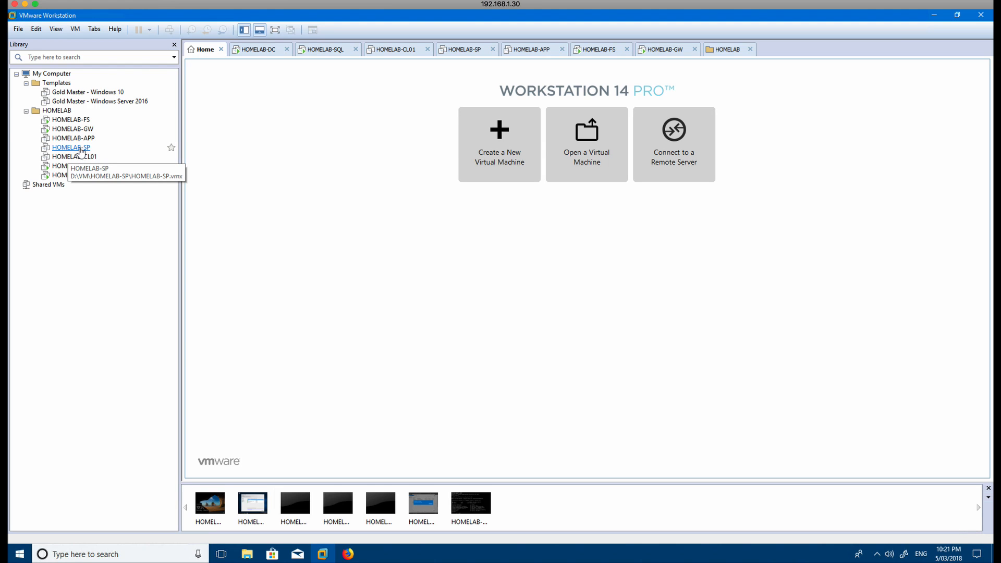
pyautogui.moveTo(67, 141)
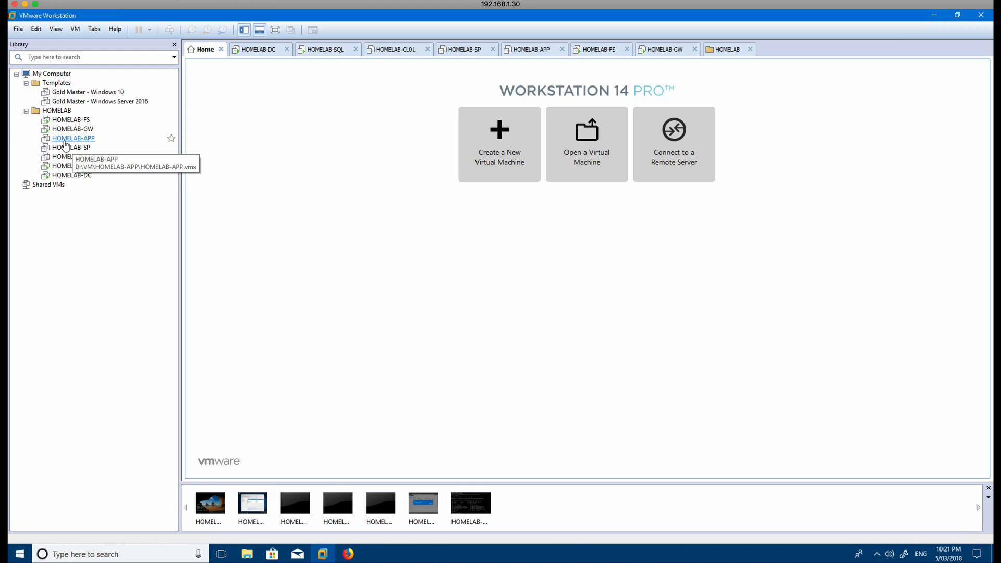
pyautogui.moveTo(73, 134)
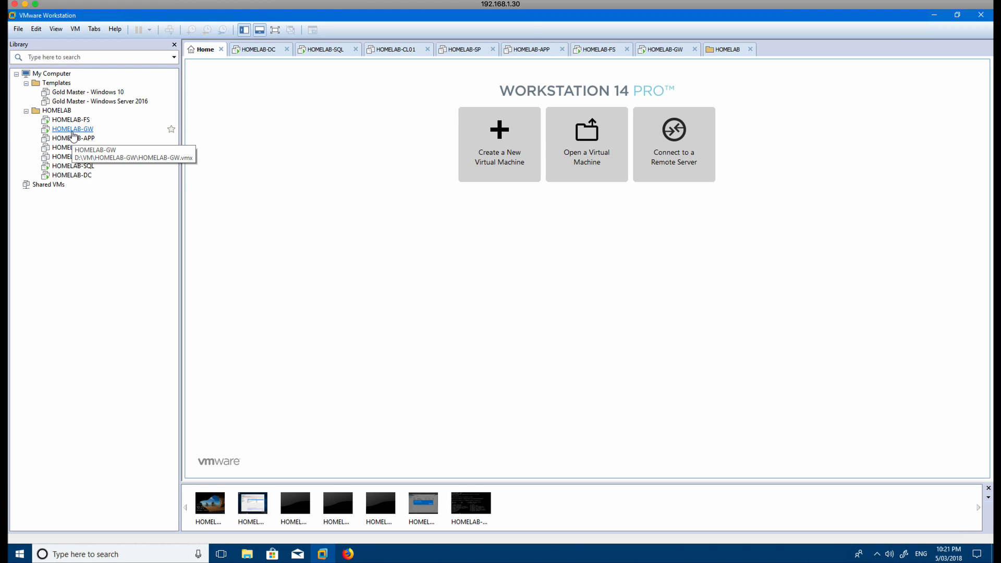
pyautogui.moveTo(81, 134)
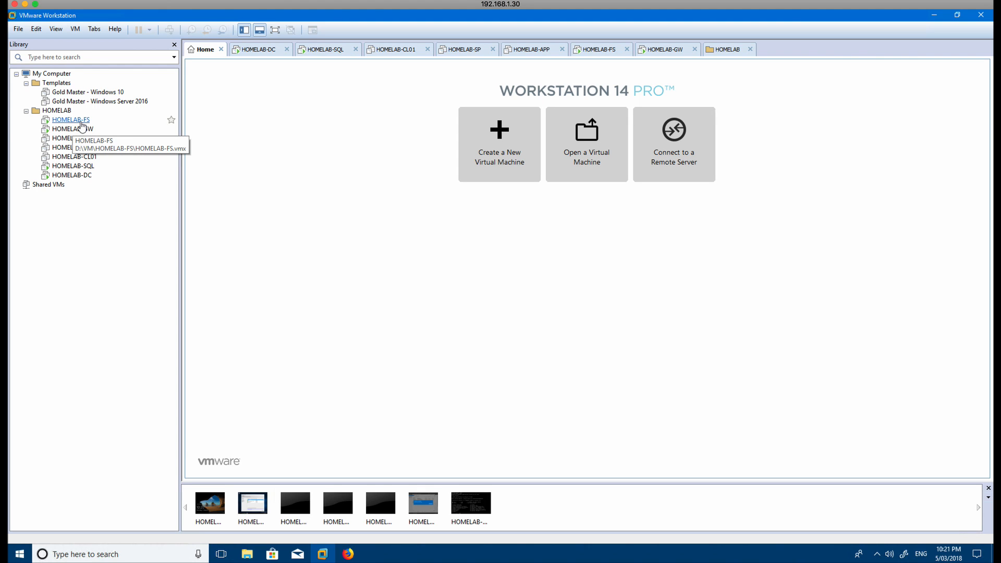
pyautogui.moveTo(101, 182)
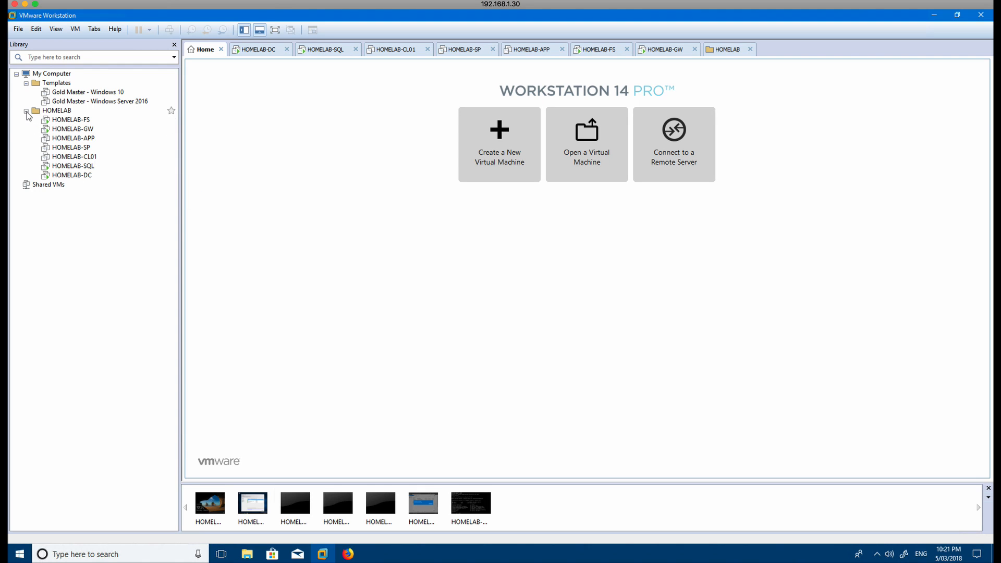
# Collapse the HOMELAB folder, leaving only the two Gold Master templates listed
pyautogui.click(29, 110)
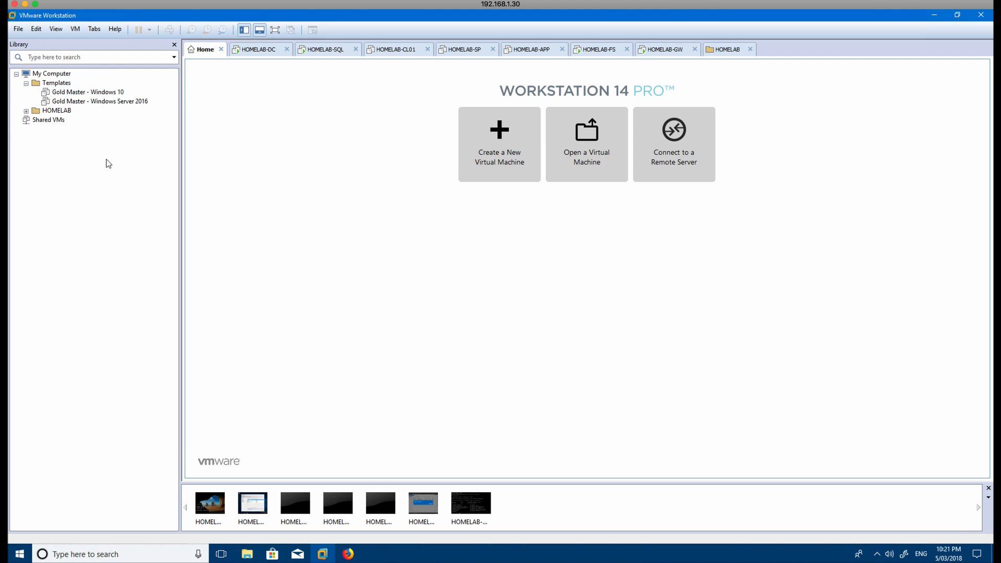
pyautogui.moveTo(124, 163)
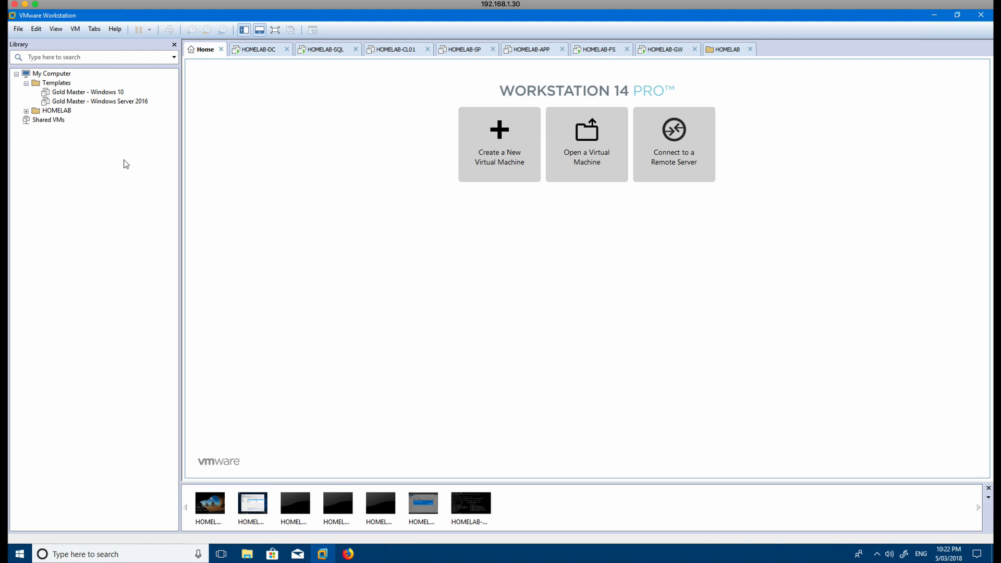
pyautogui.moveTo(124, 141)
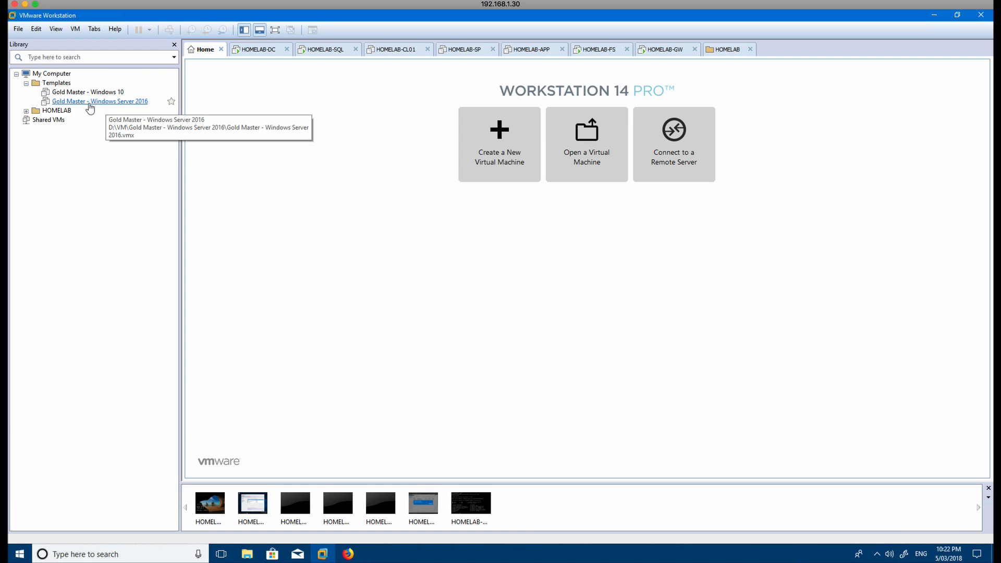
pyautogui.moveTo(97, 132)
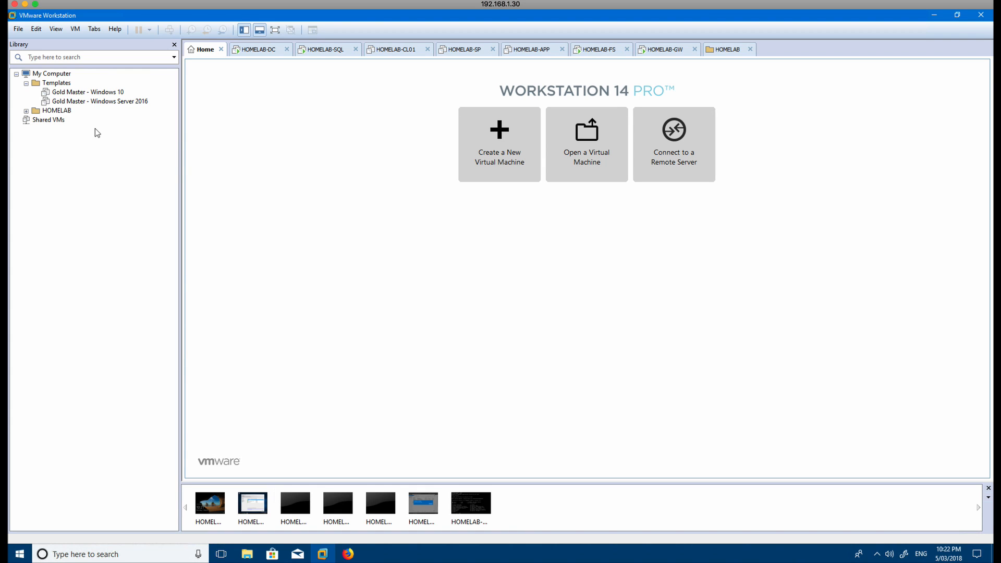
pyautogui.moveTo(409, 208)
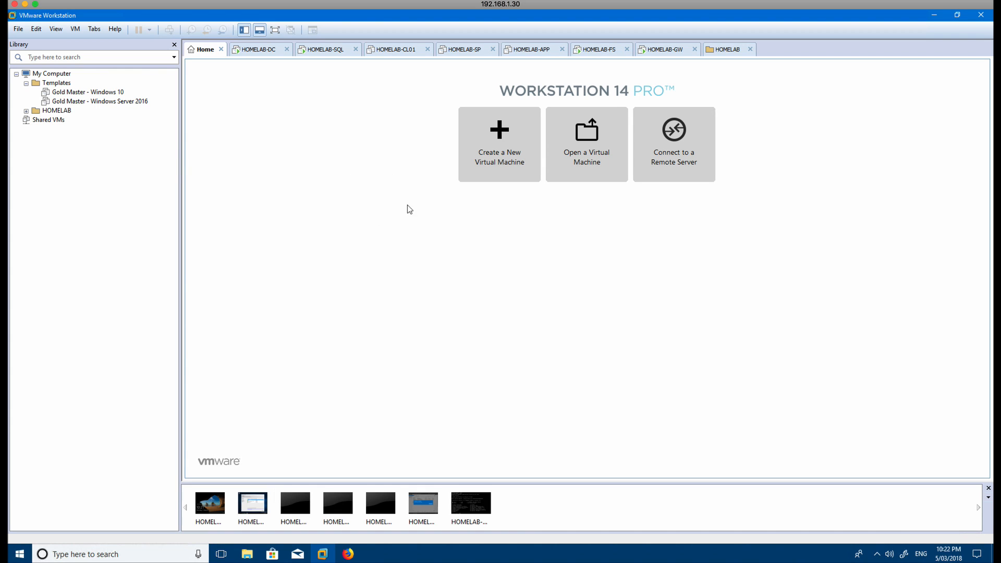
# Start a custom new virtual machine with Workstation 14.x hardware compatibility
pyautogui.click(500, 144)
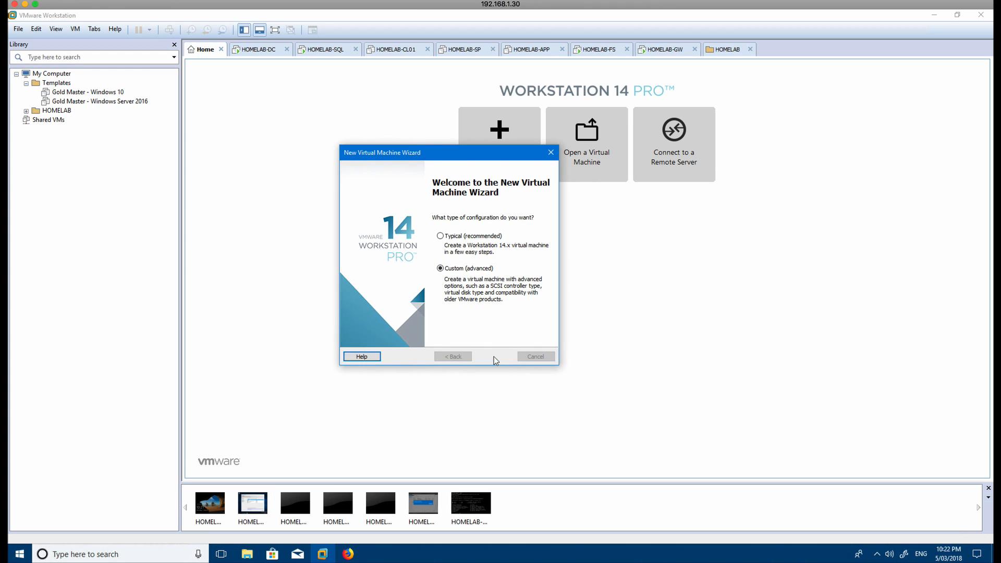
pyautogui.click(452, 357)
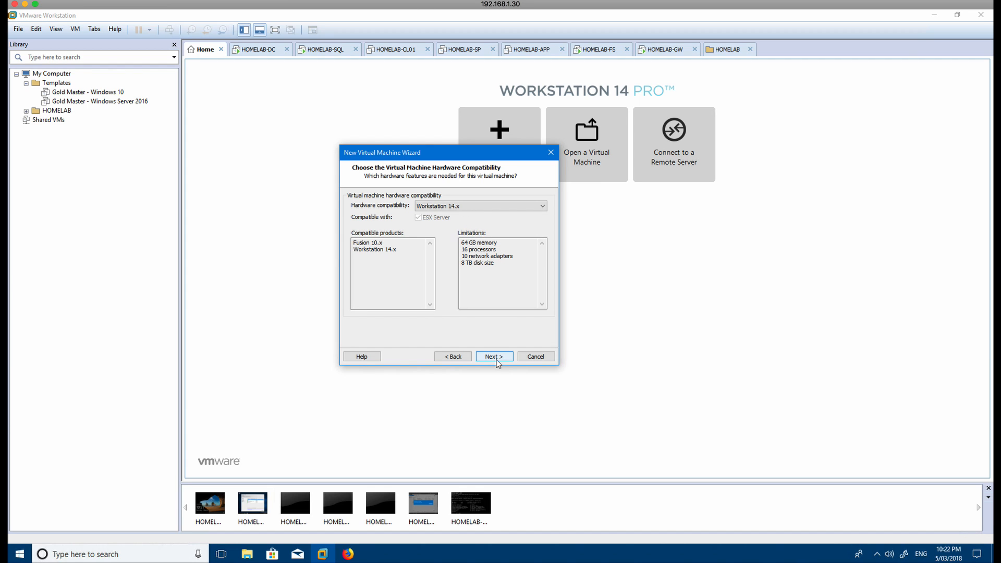
pyautogui.click(494, 356)
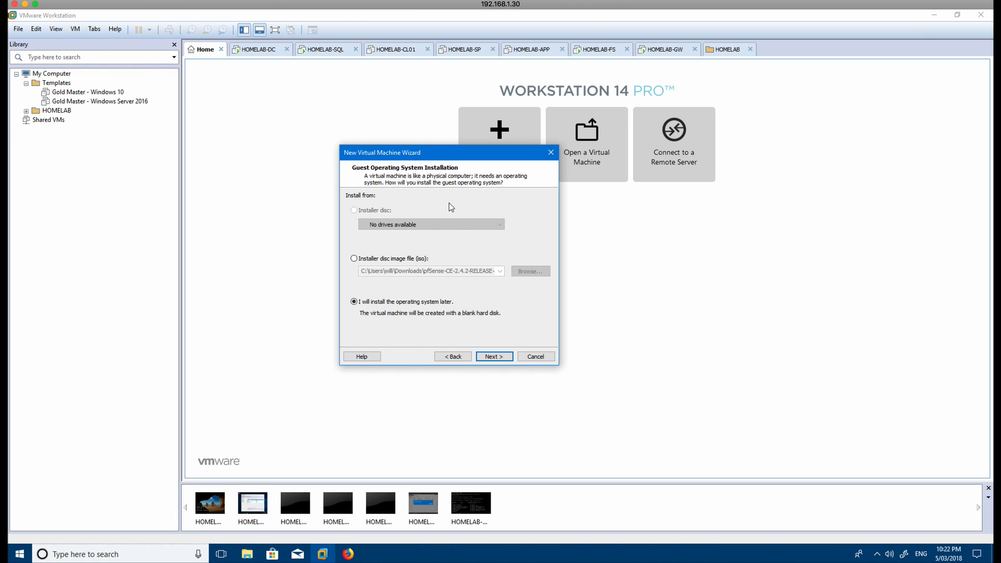
pyautogui.moveTo(450, 203)
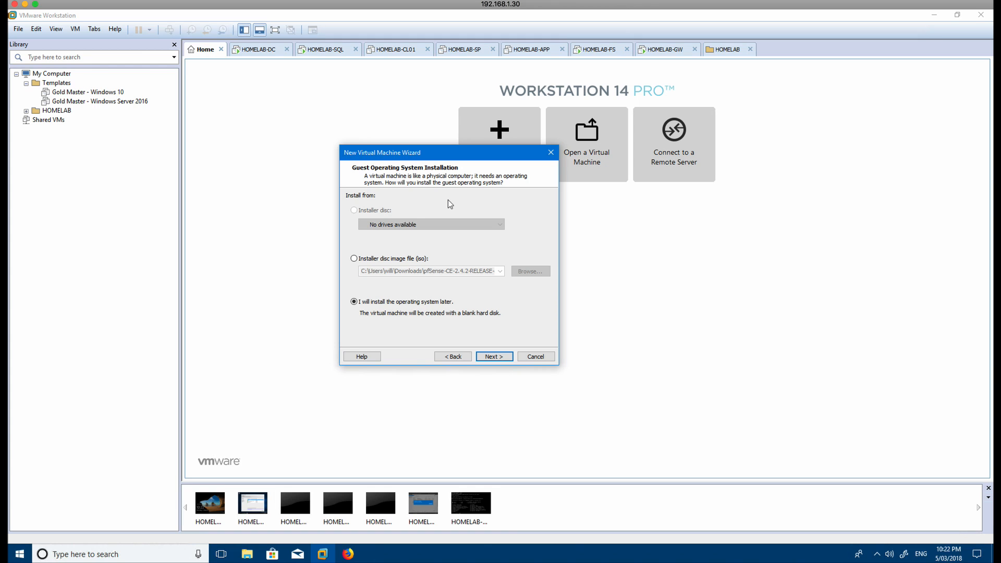
pyautogui.moveTo(446, 241)
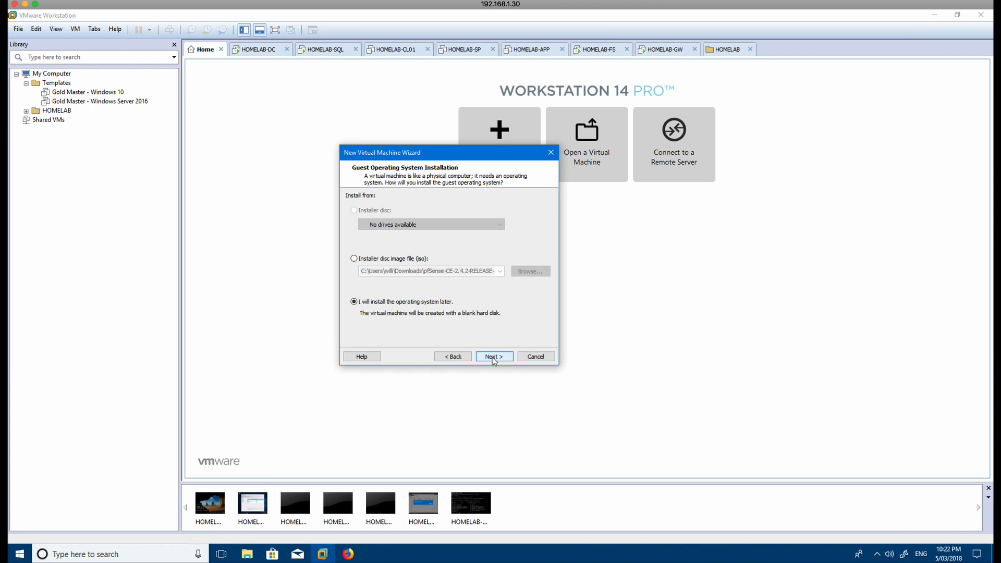
# Set the guest operating system to Microsoft Windows, version Windows Server 2016
pyautogui.click(494, 357)
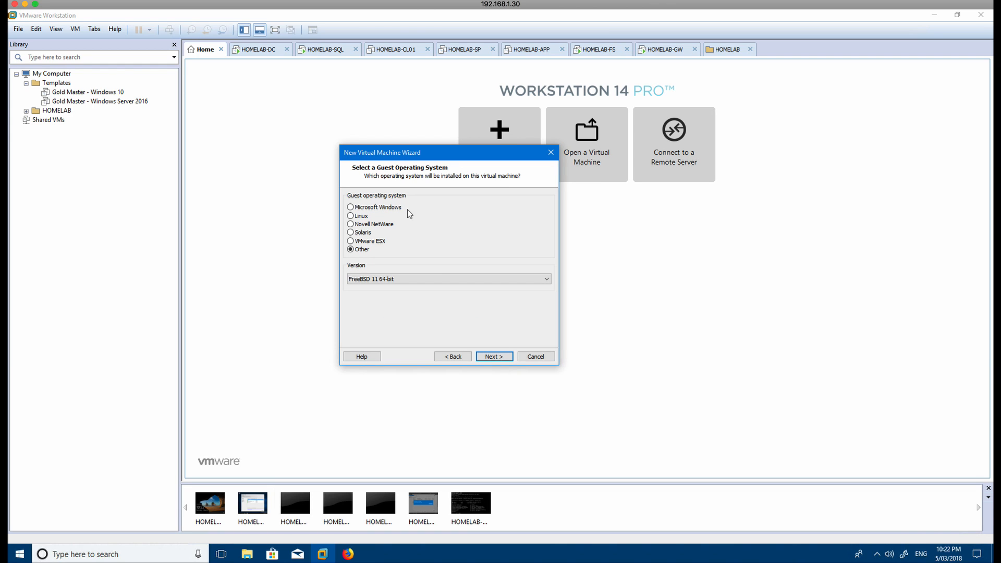
pyautogui.moveTo(418, 248)
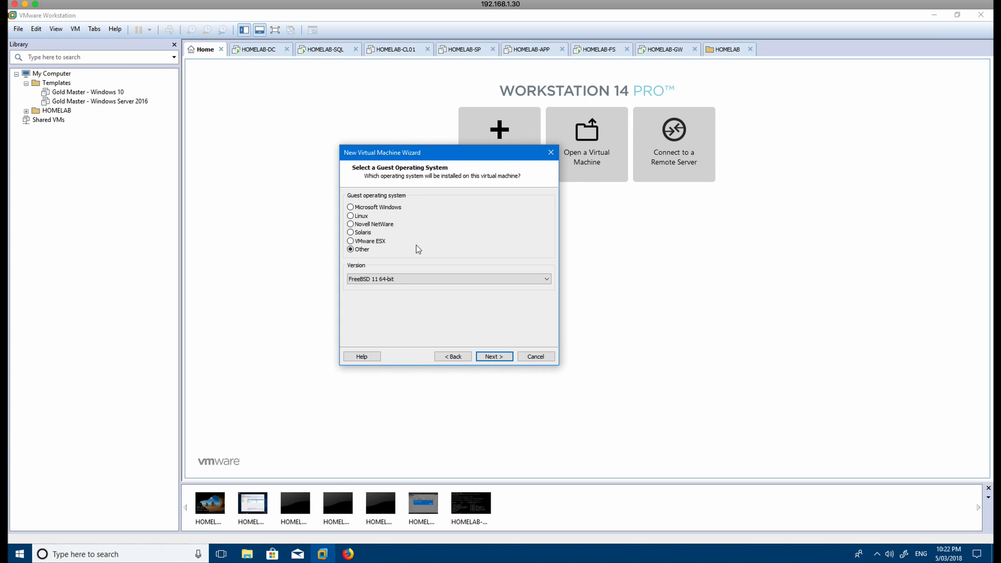
pyautogui.click(350, 207)
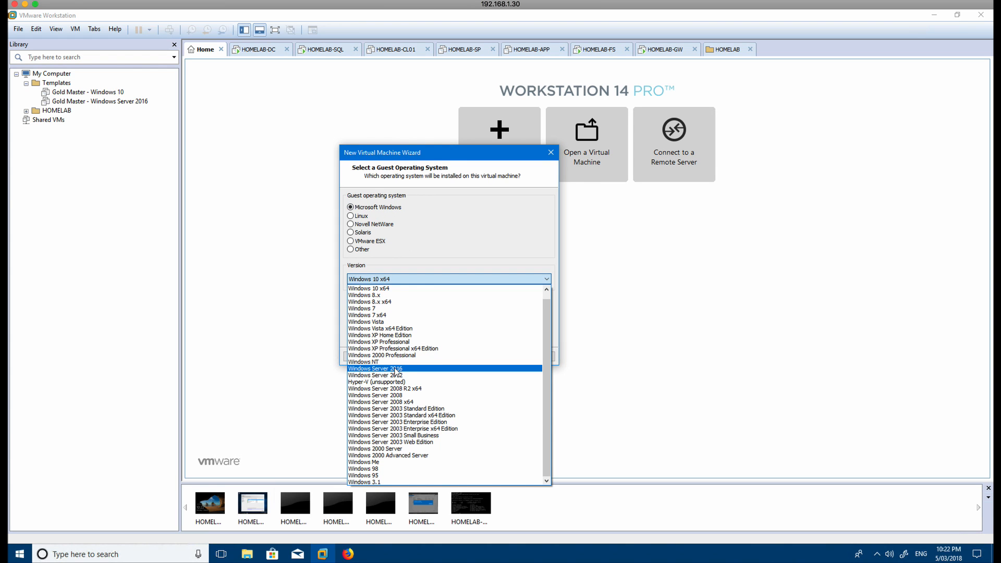
pyautogui.moveTo(406, 373)
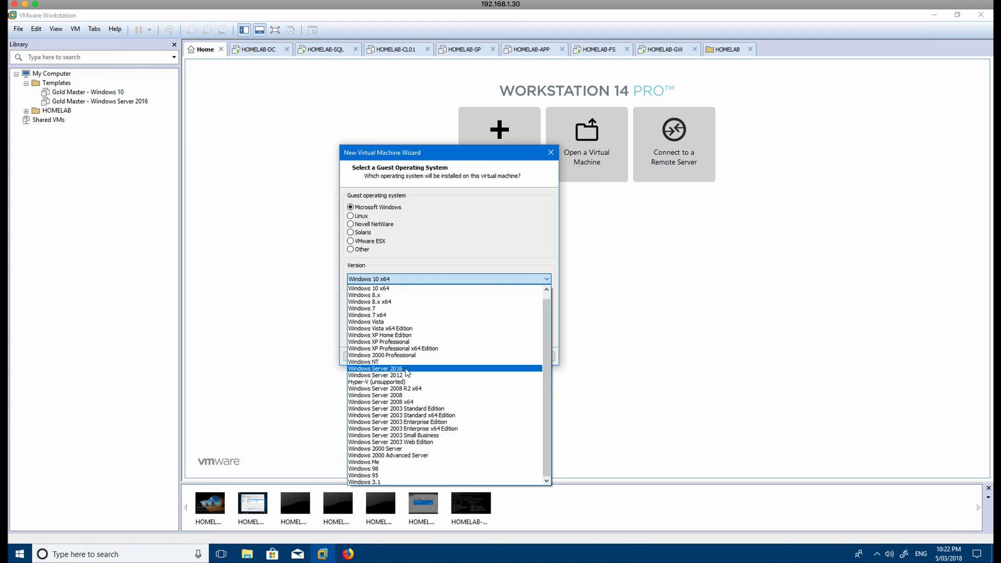
pyautogui.click(375, 368)
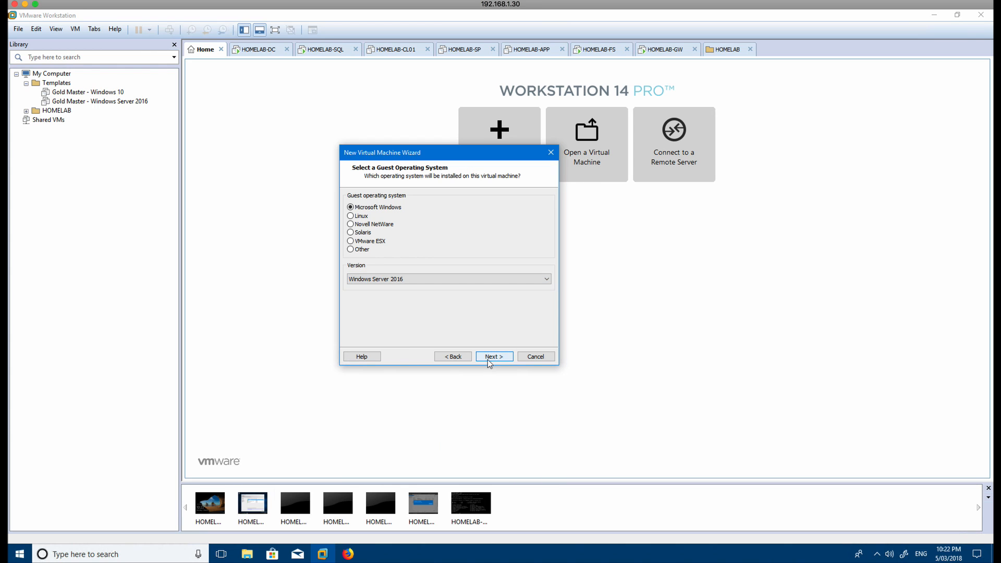
pyautogui.click(493, 356)
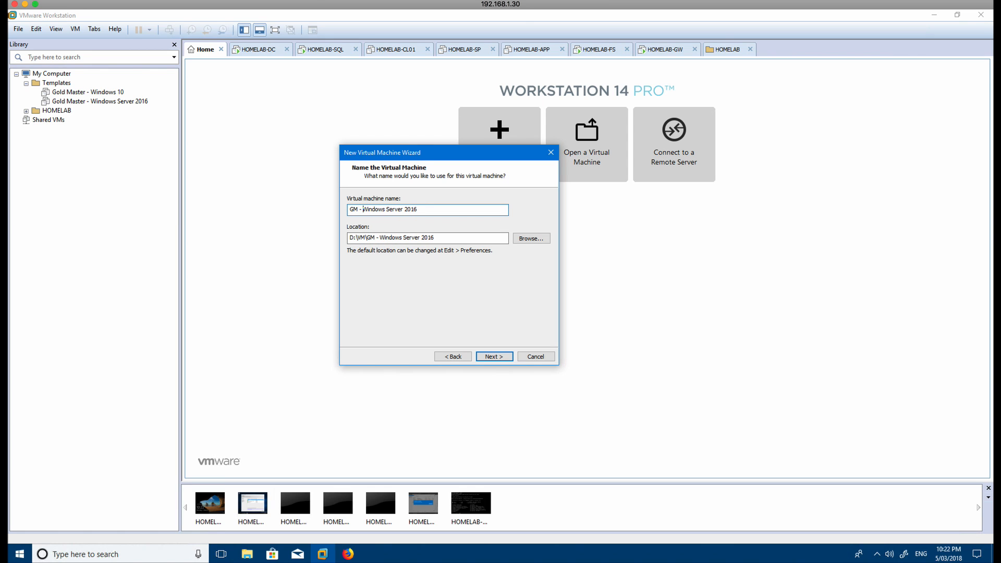
pyautogui.moveTo(451, 306)
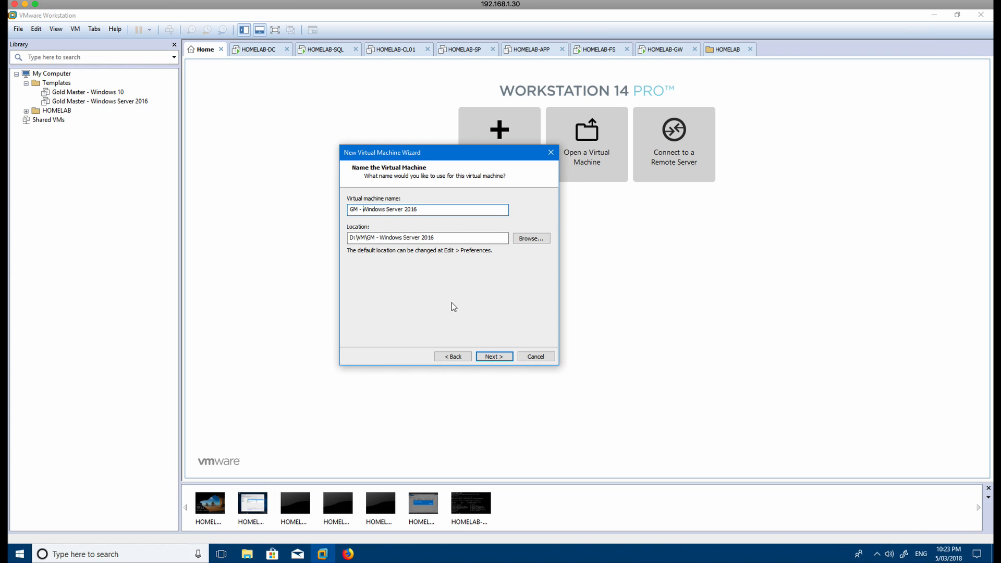
# Accept the name 'GM - Windows Server 2016' stored in D:\VM
pyautogui.click(493, 356)
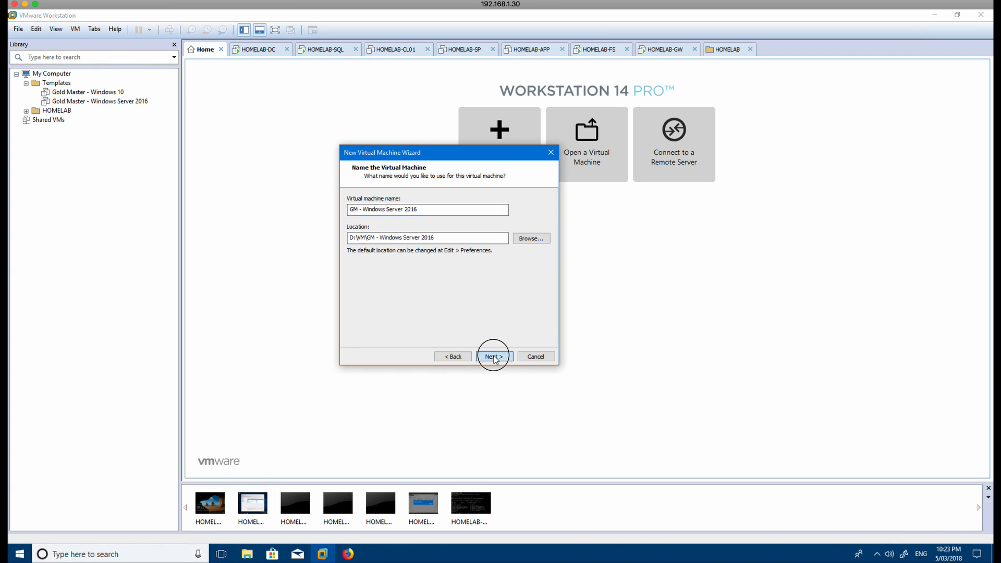
pyautogui.click(494, 356)
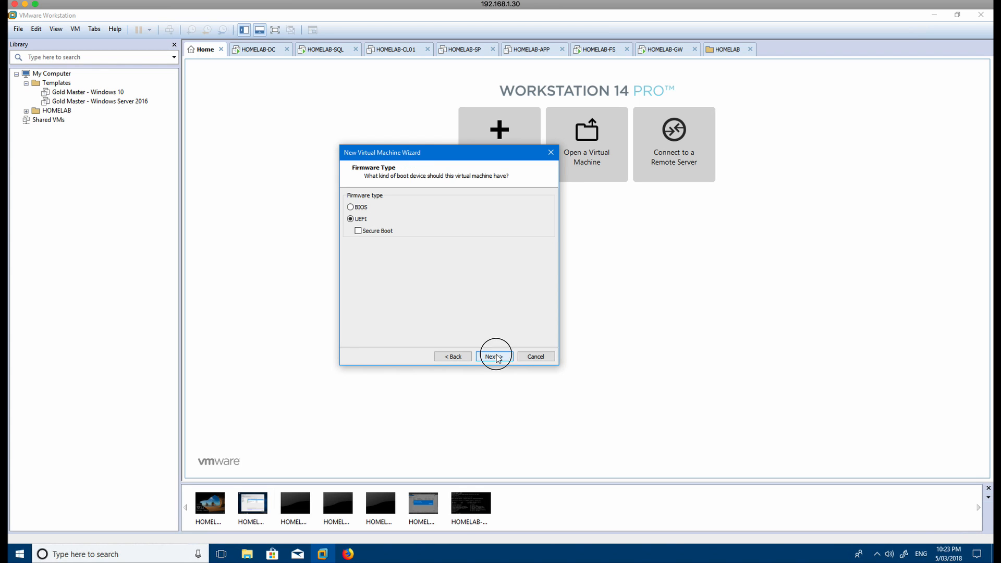
# Keep UEFI firmware and configure 1 processor with 2 cores per processor
pyautogui.click(494, 356)
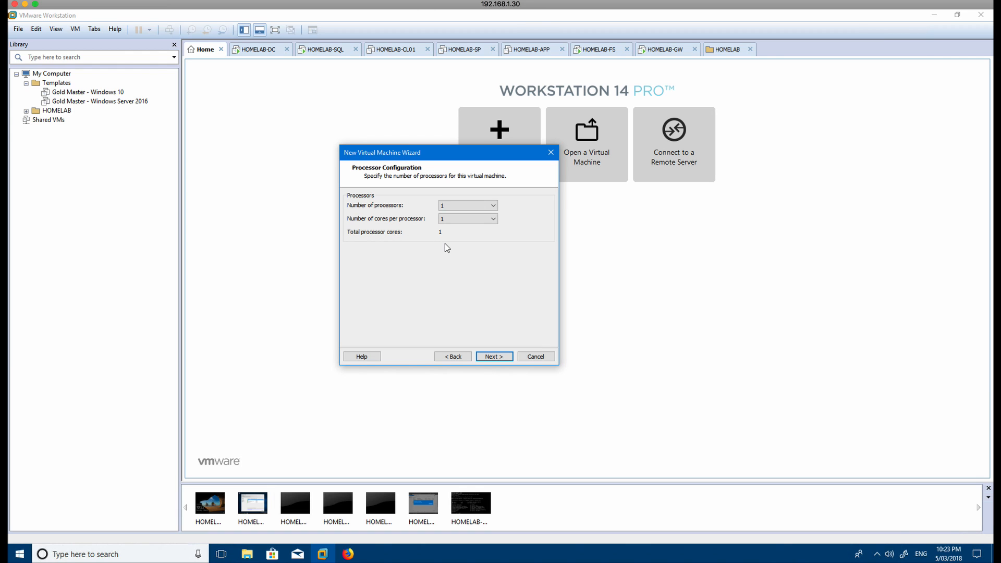
pyautogui.click(489, 205)
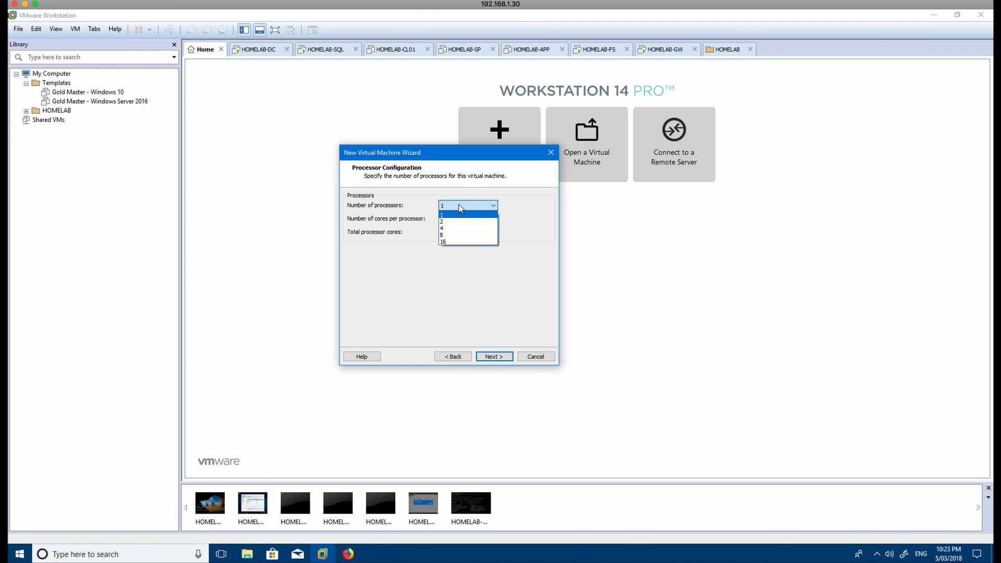
pyautogui.moveTo(436, 208)
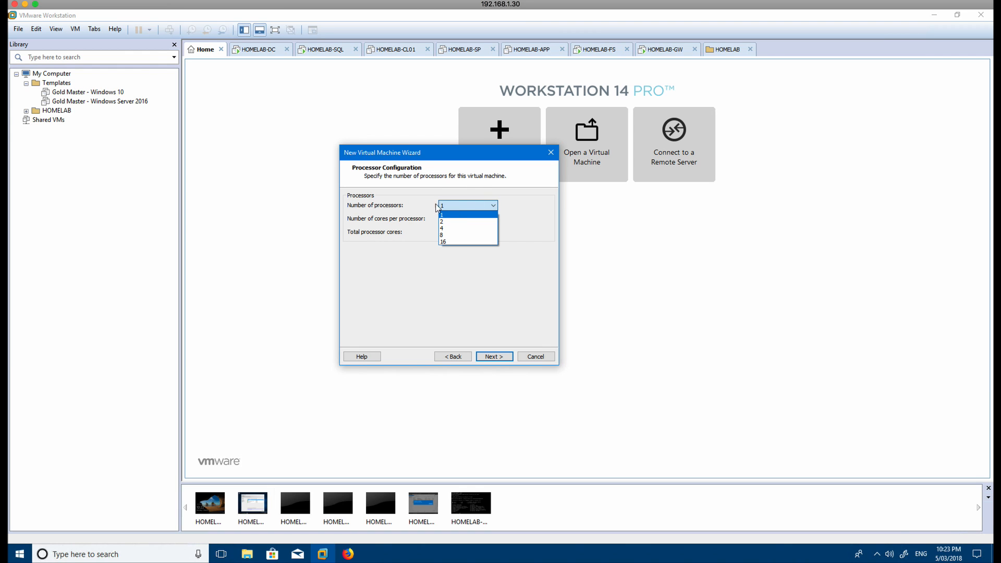
pyautogui.click(442, 221)
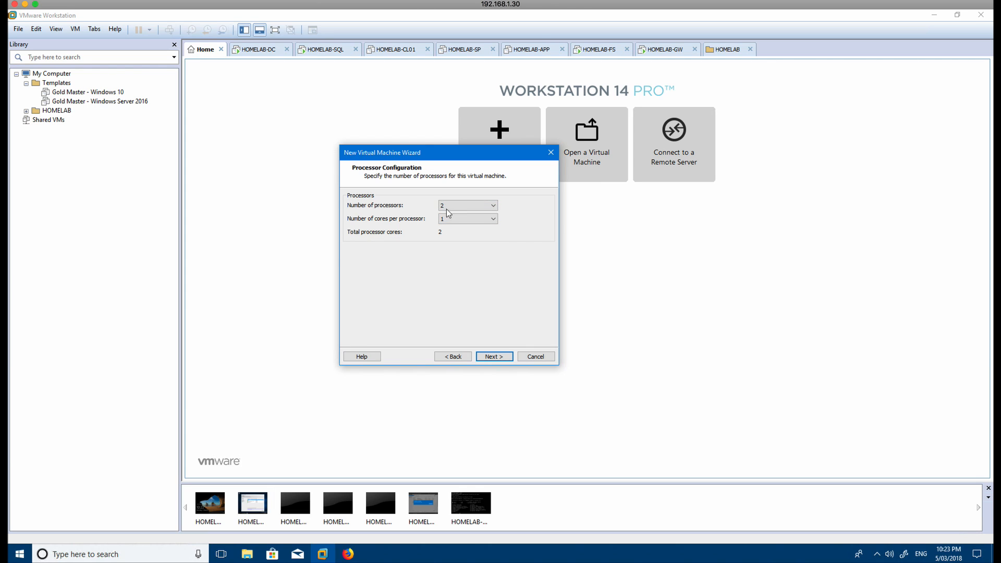
pyautogui.click(468, 206)
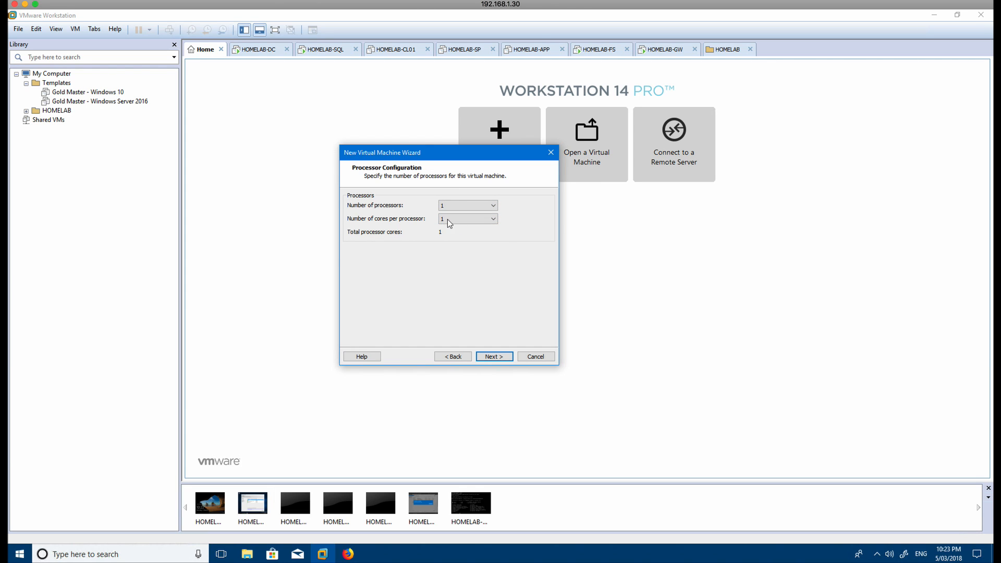
pyautogui.click(492, 219)
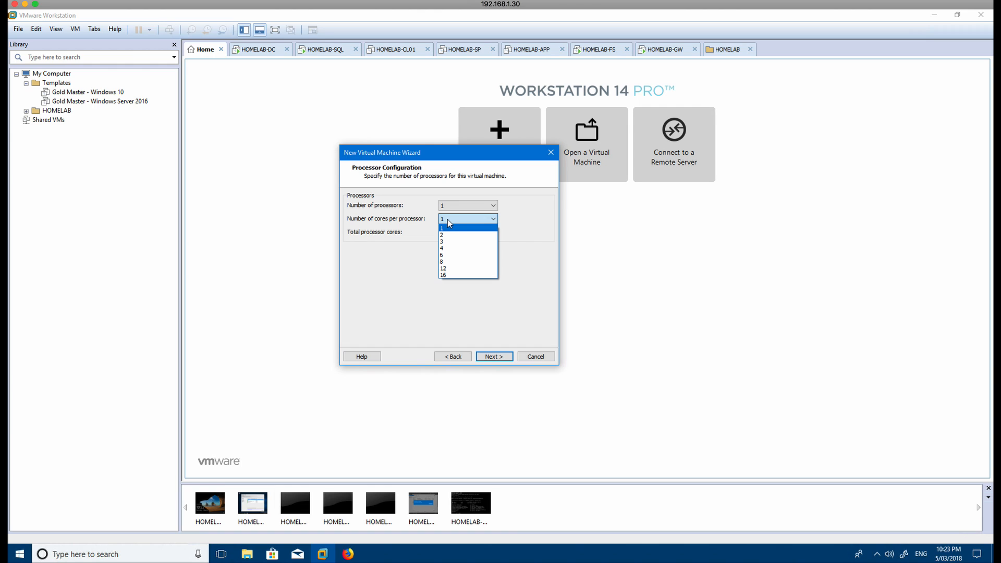
pyautogui.moveTo(444, 275)
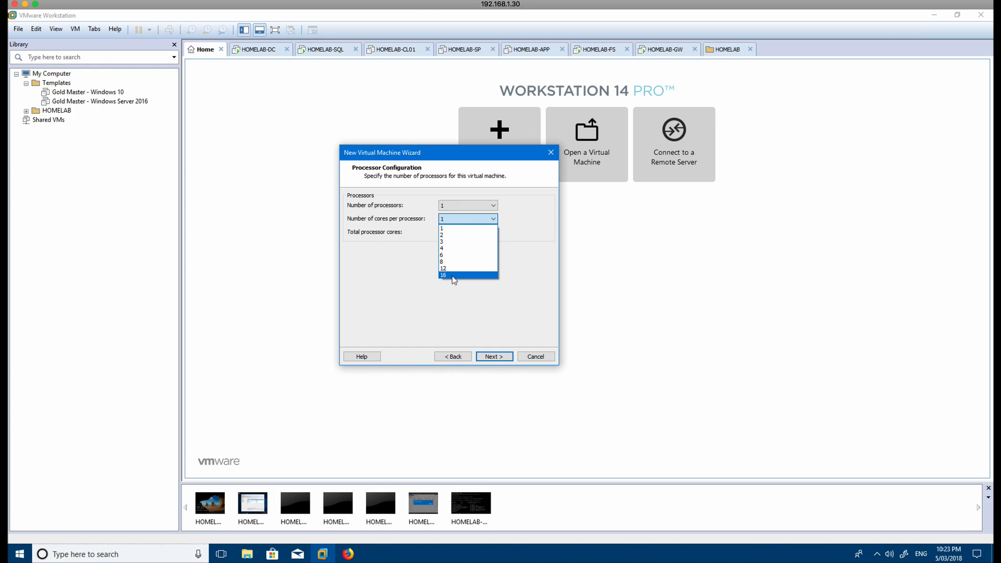
pyautogui.moveTo(444, 241)
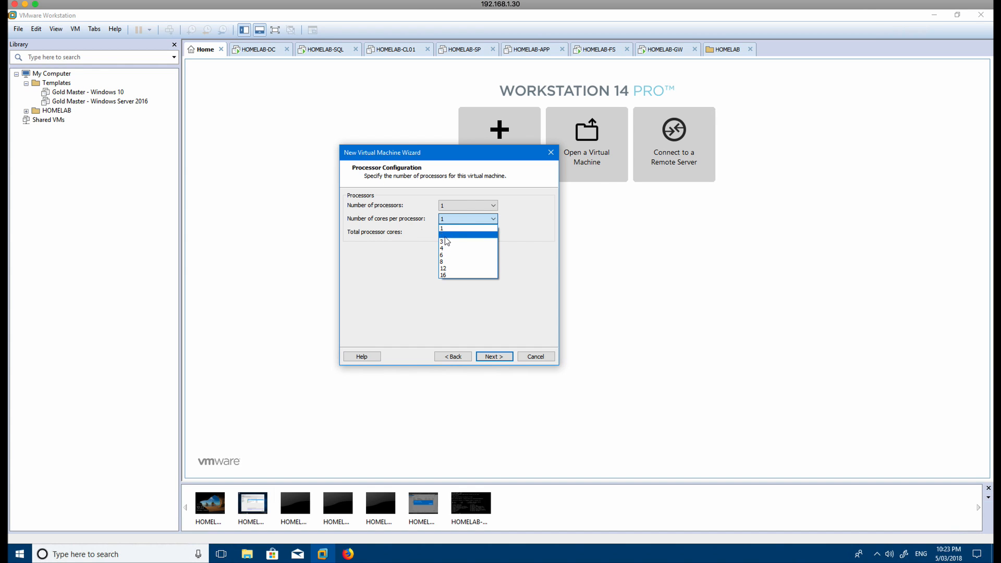
pyautogui.click(462, 234)
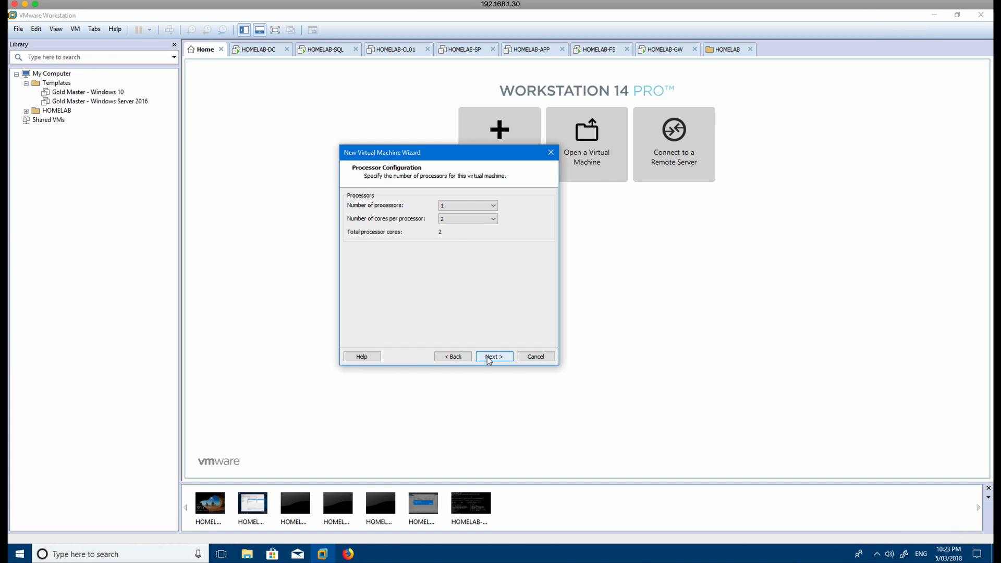
# Accept the 1-processor, 2-core setup and reach the memory page
pyautogui.click(494, 356)
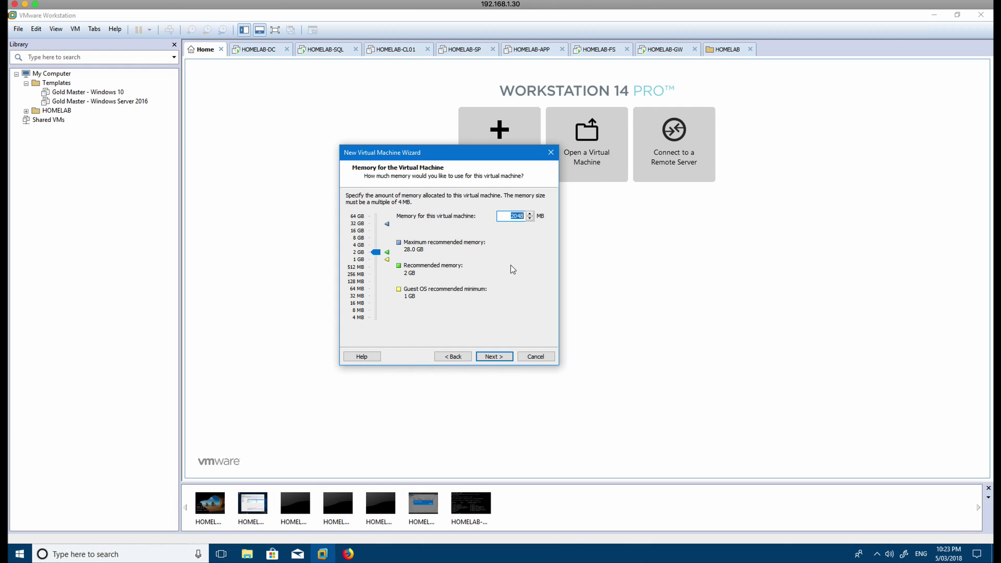
pyautogui.moveTo(511, 268)
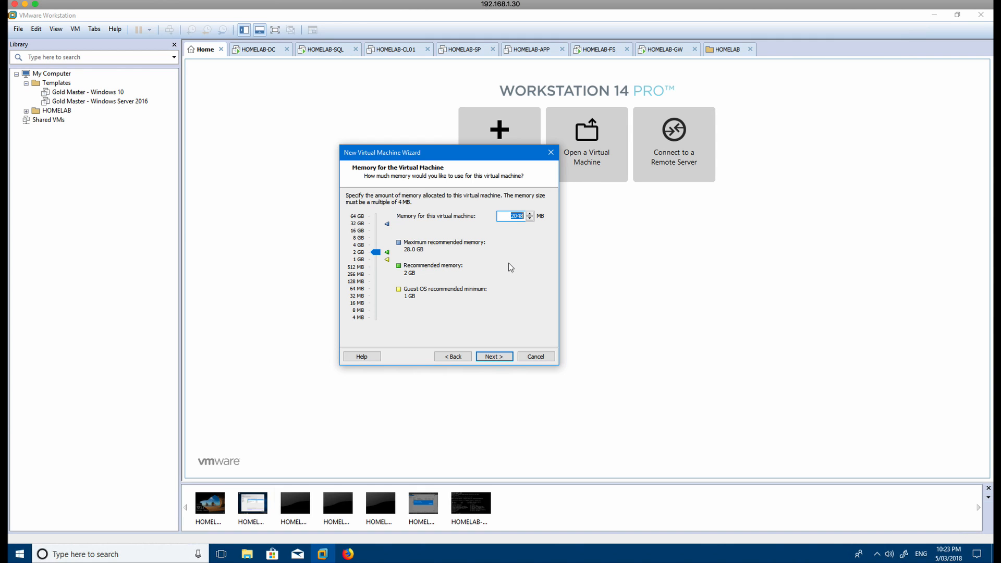
pyautogui.moveTo(501, 255)
pyautogui.write('4096')
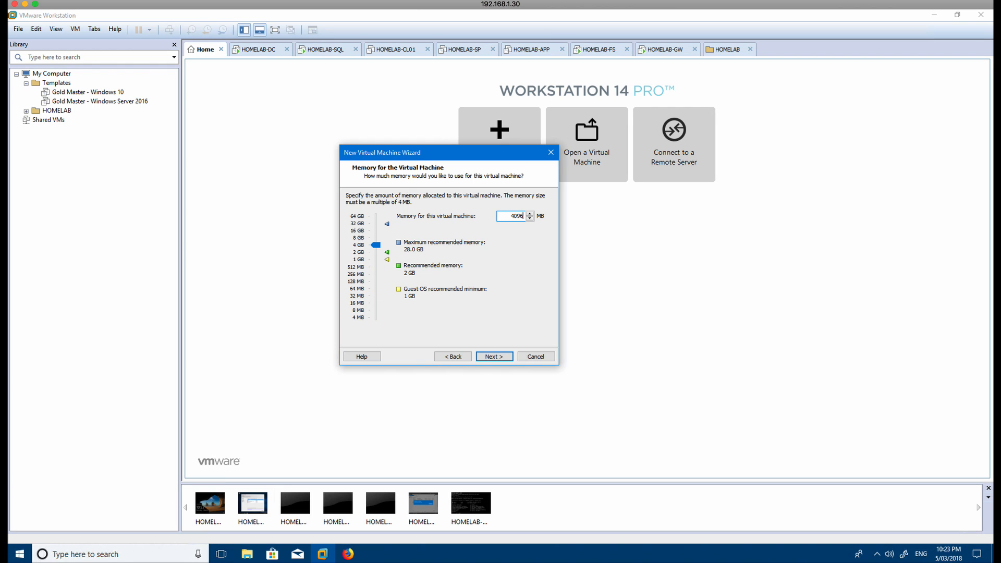
pyautogui.moveTo(482, 338)
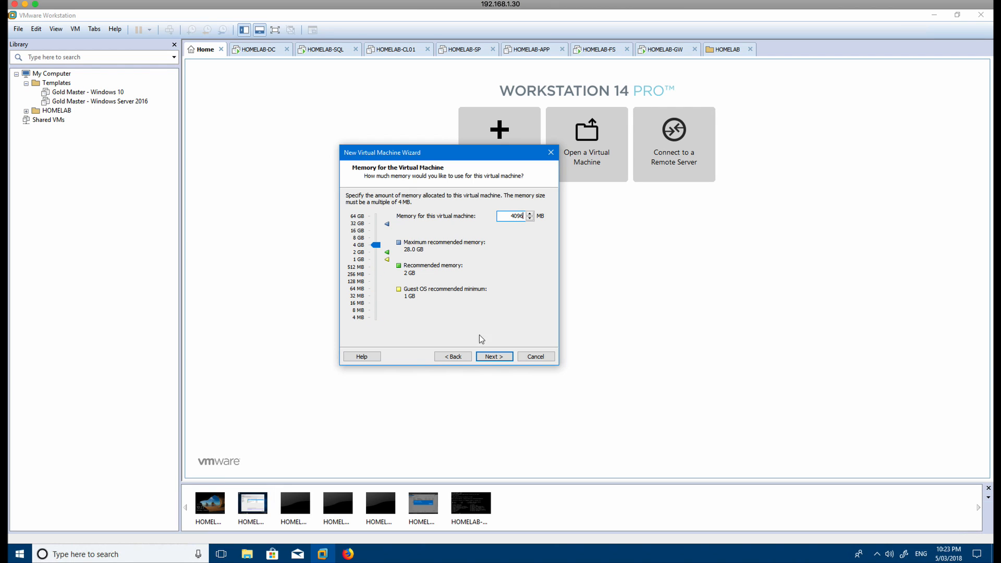
# Accept 4096 MB memory, NAT networking, LSI Logic SAS controller and SCSI disk type
pyautogui.click(494, 356)
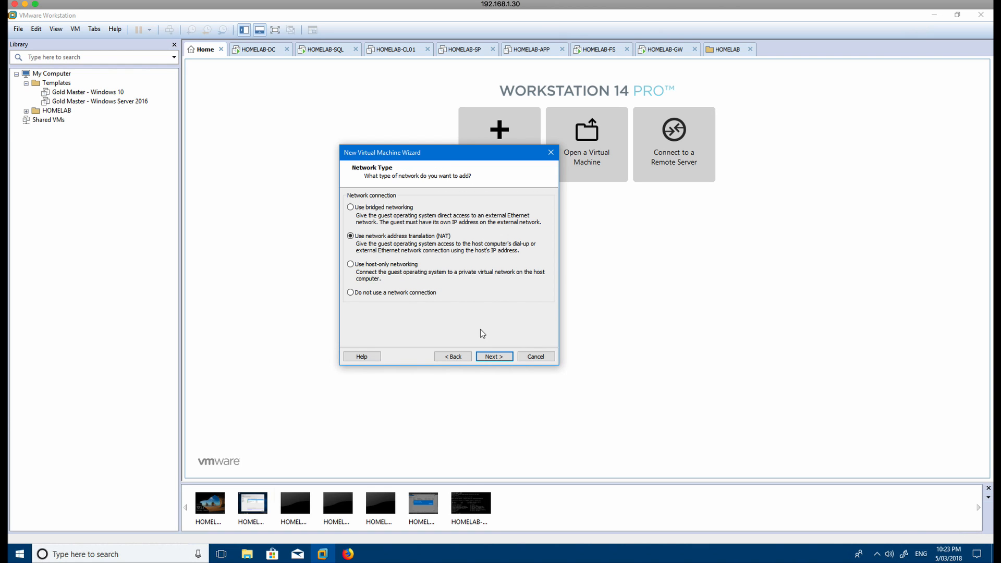
pyautogui.moveTo(470, 249)
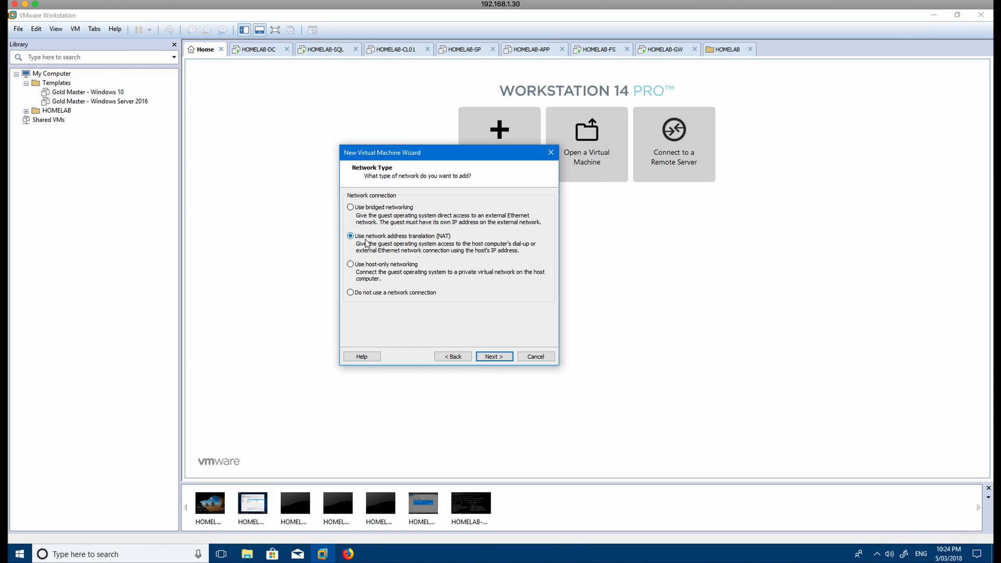
pyautogui.moveTo(431, 241)
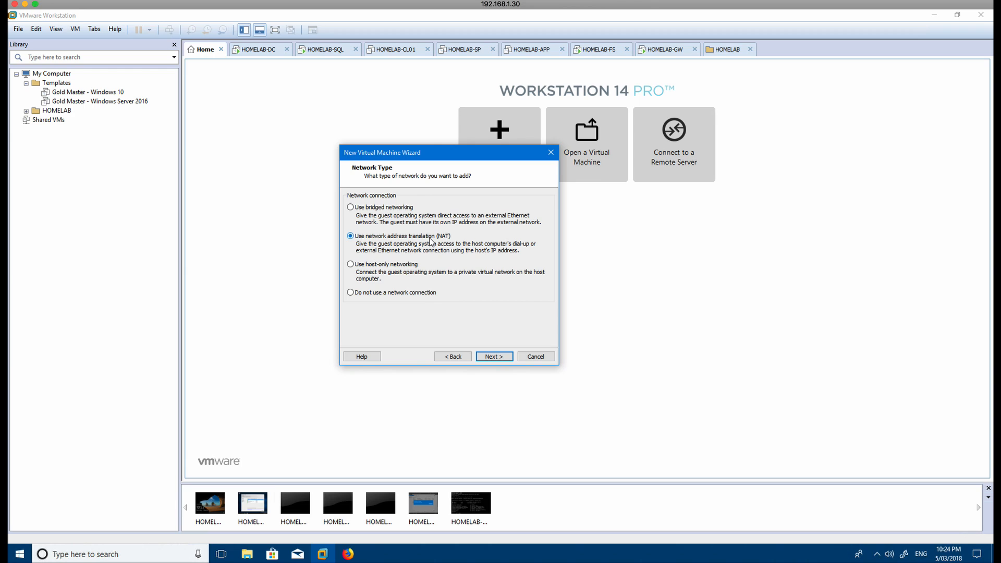
pyautogui.click(494, 356)
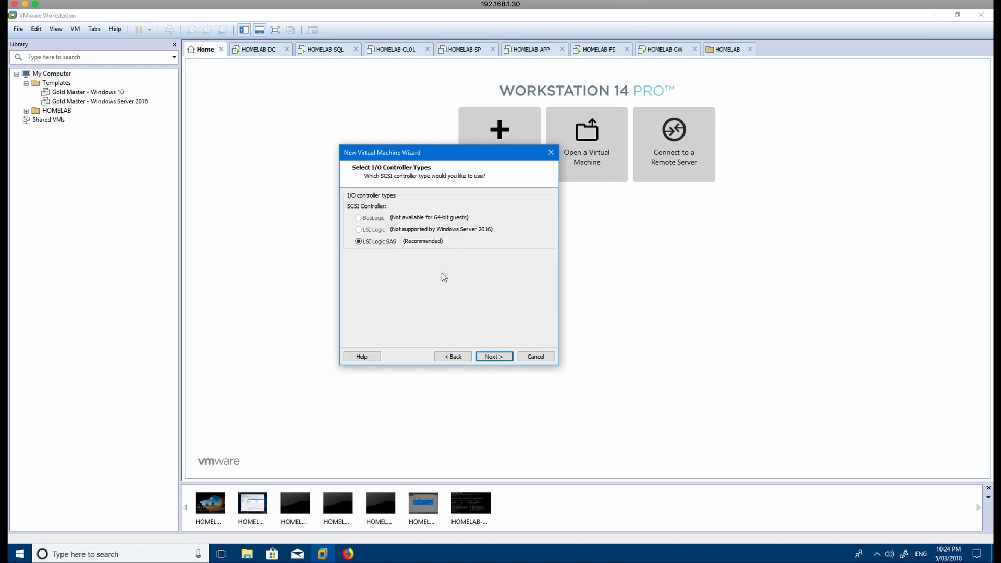
pyautogui.click(494, 356)
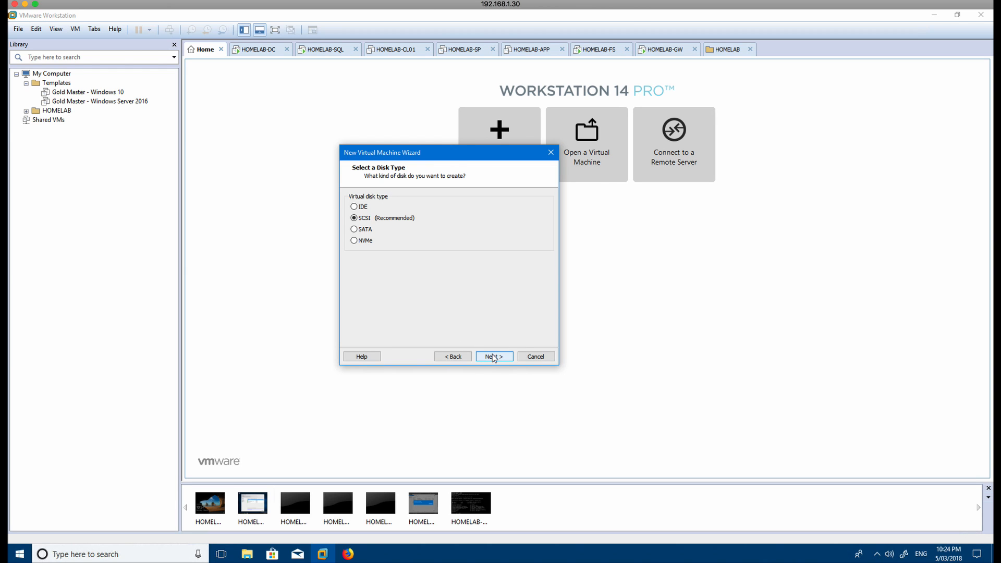
pyautogui.click(493, 356)
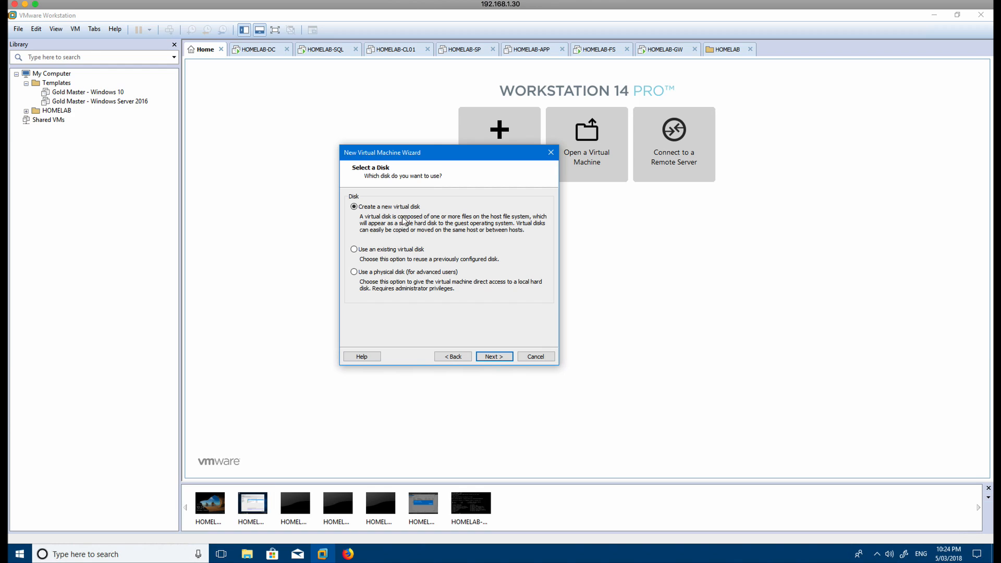
# Create a new 80 GB virtual disk stored as a single file
pyautogui.click(494, 356)
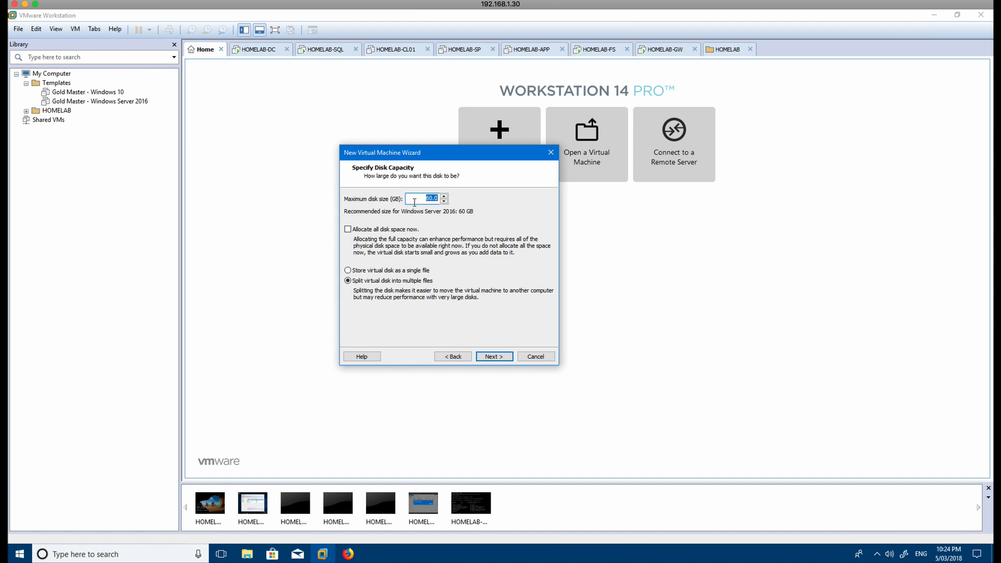
pyautogui.write('80')
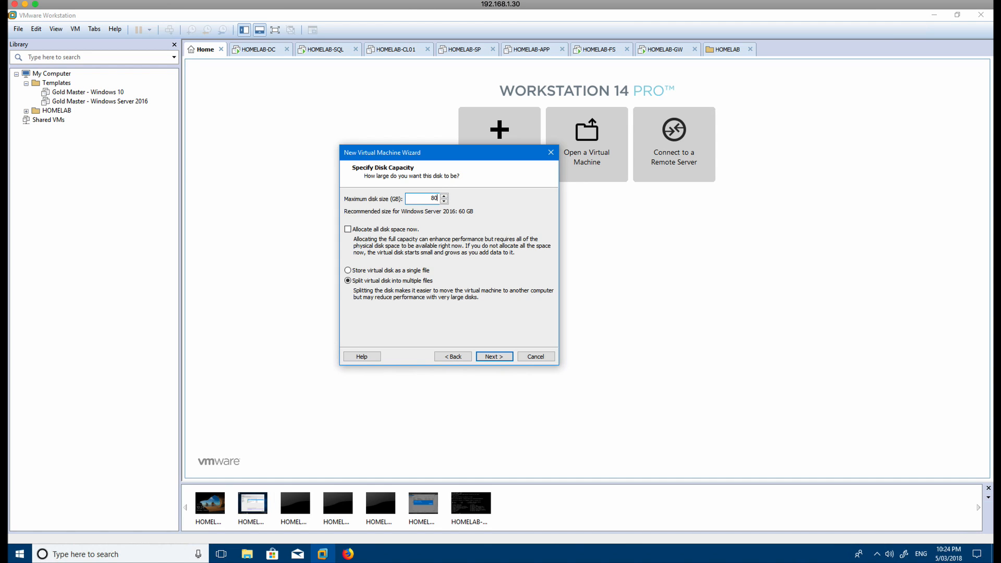
pyautogui.moveTo(375, 274)
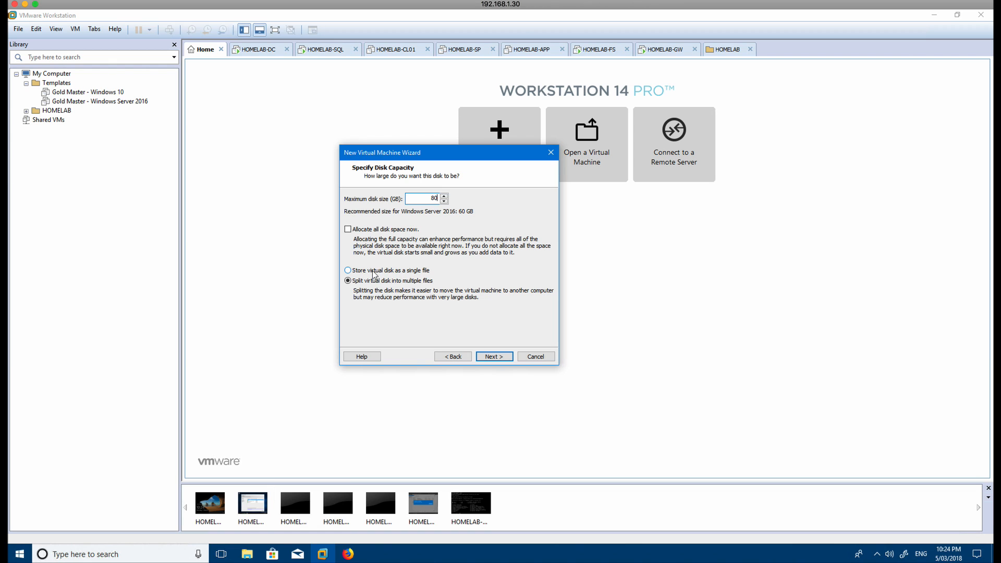
pyautogui.click(347, 270)
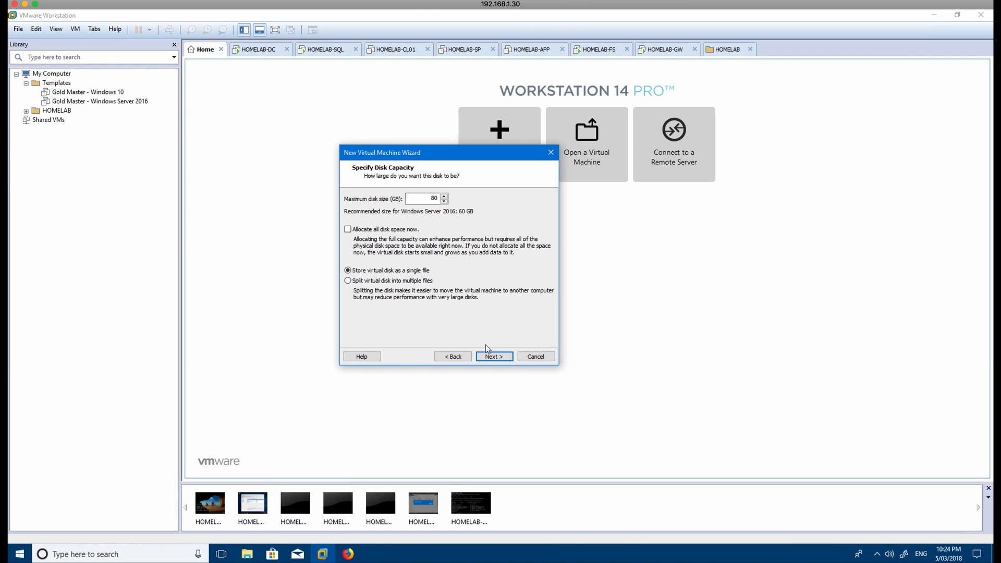
pyautogui.click(494, 356)
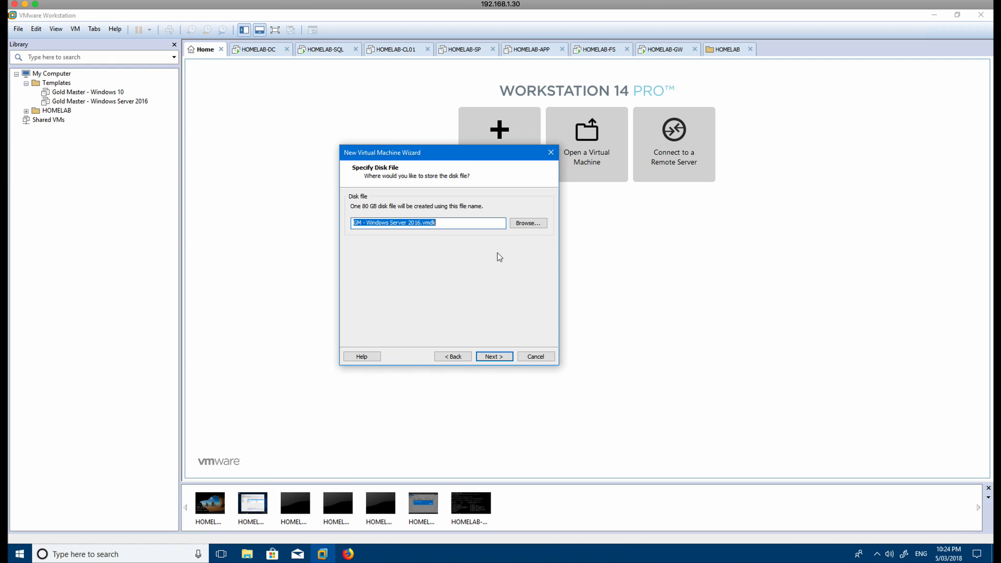
pyautogui.moveTo(408, 253)
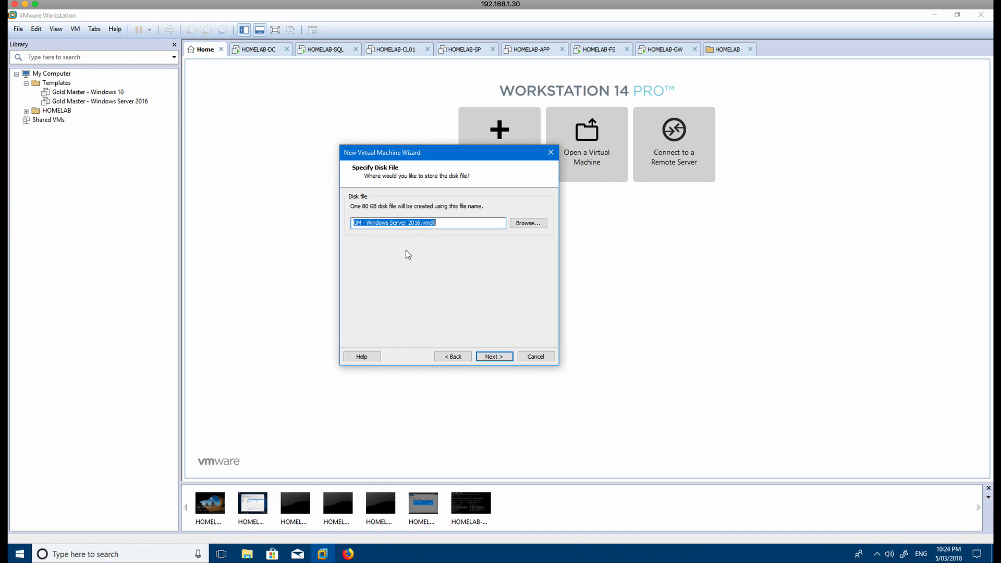
pyautogui.moveTo(438, 227)
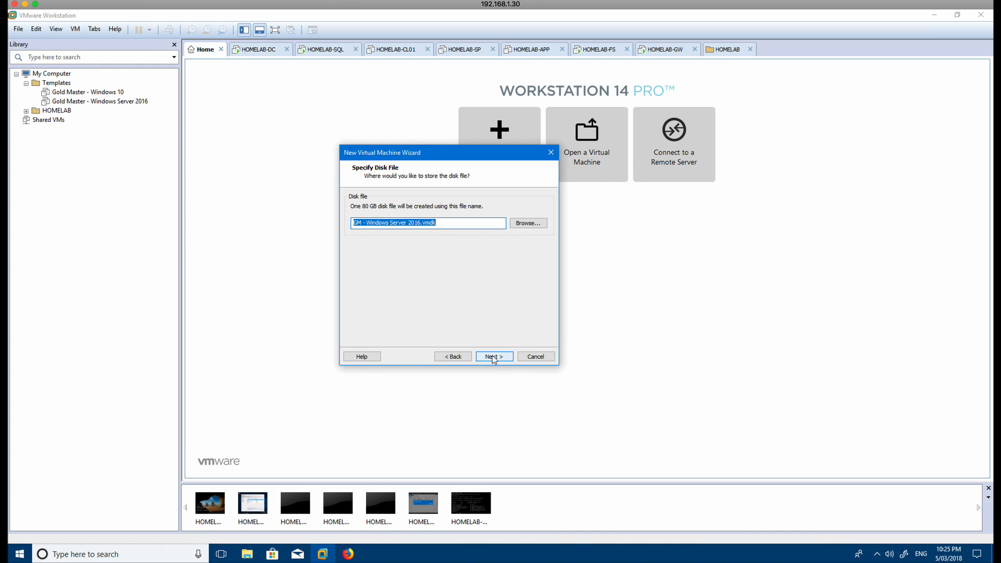
# Accept the disk file name and finish creating the virtual machine
pyautogui.click(494, 357)
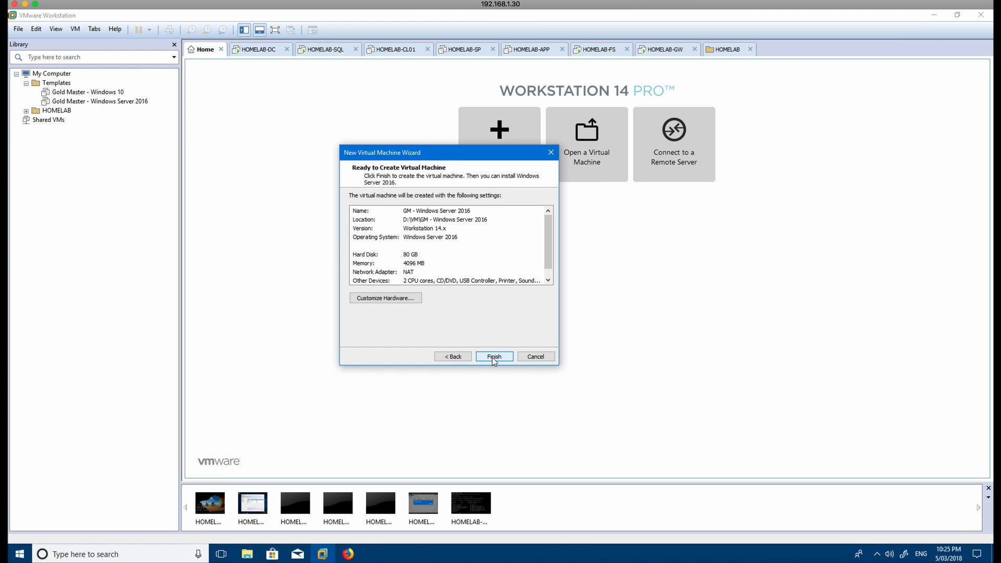
pyautogui.click(494, 356)
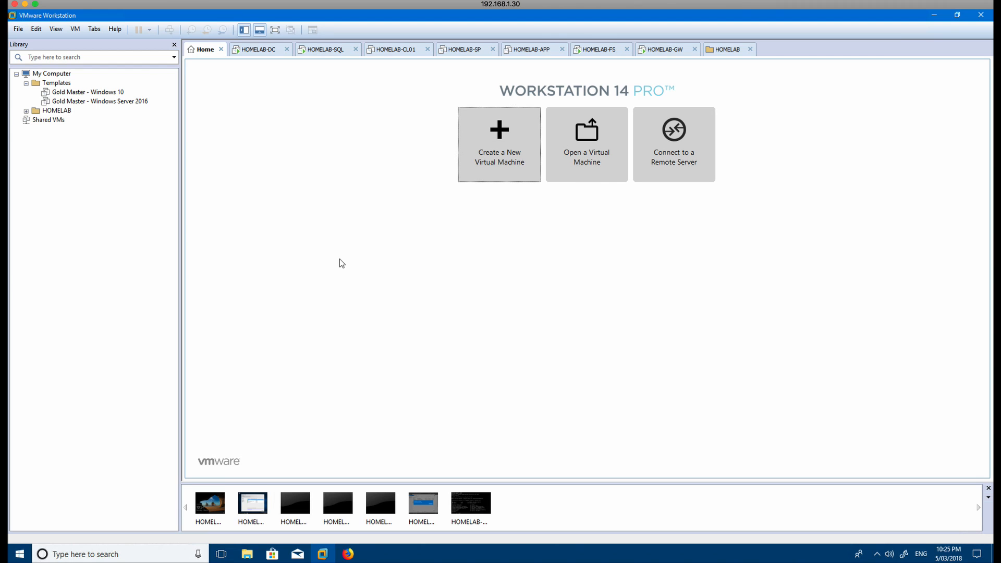
pyautogui.moveTo(88, 104)
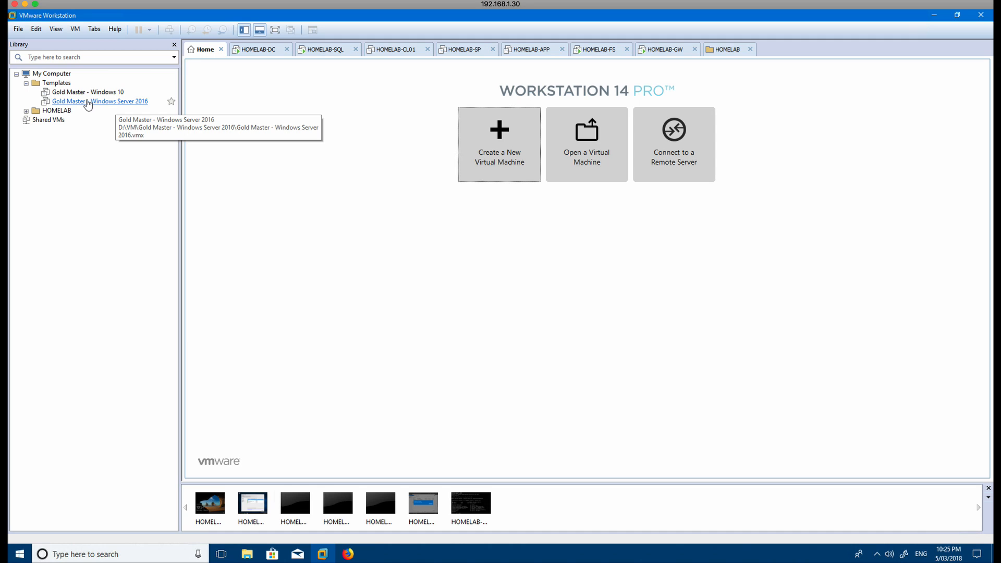
pyautogui.click(99, 101)
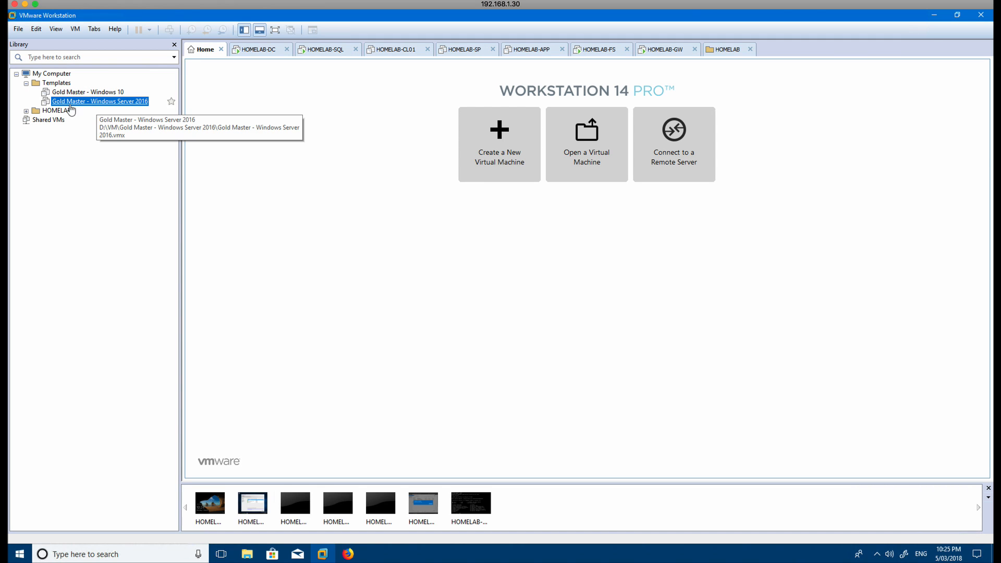
# Review the Windows Server 2016 template's memory, processors and network adapter, then cancel
pyautogui.rightClick(83, 101)
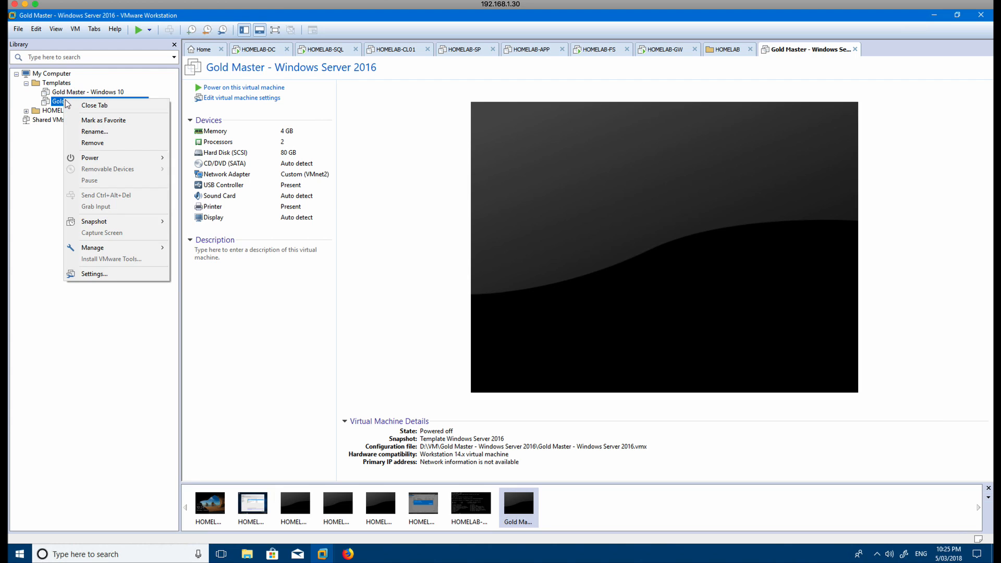
pyautogui.click(368, 261)
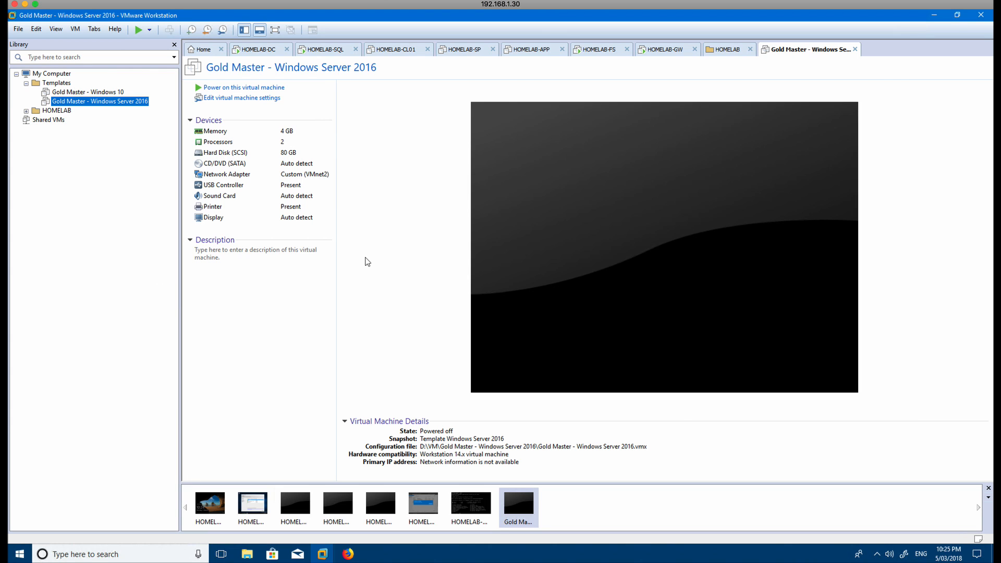
pyautogui.click(241, 98)
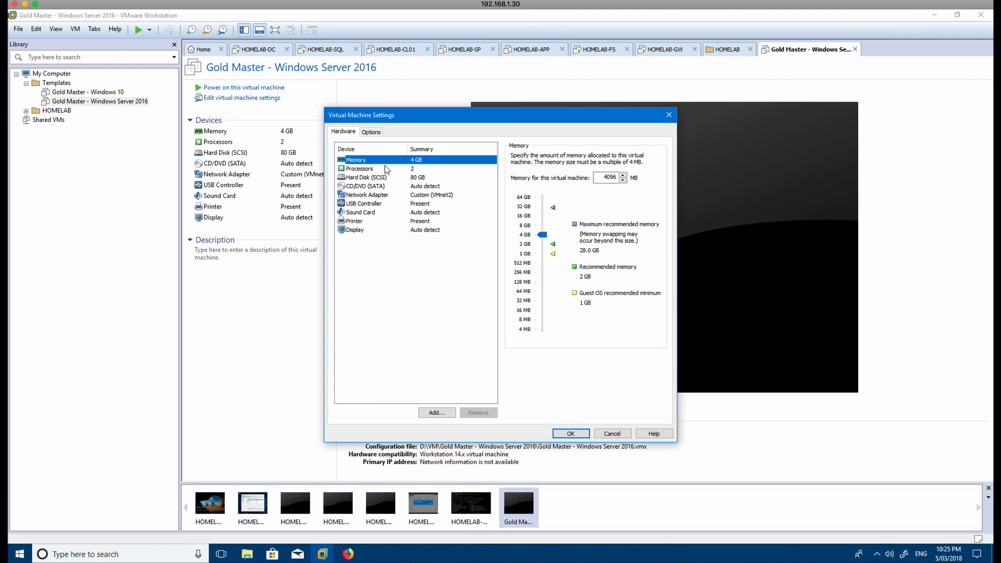
pyautogui.moveTo(400, 172)
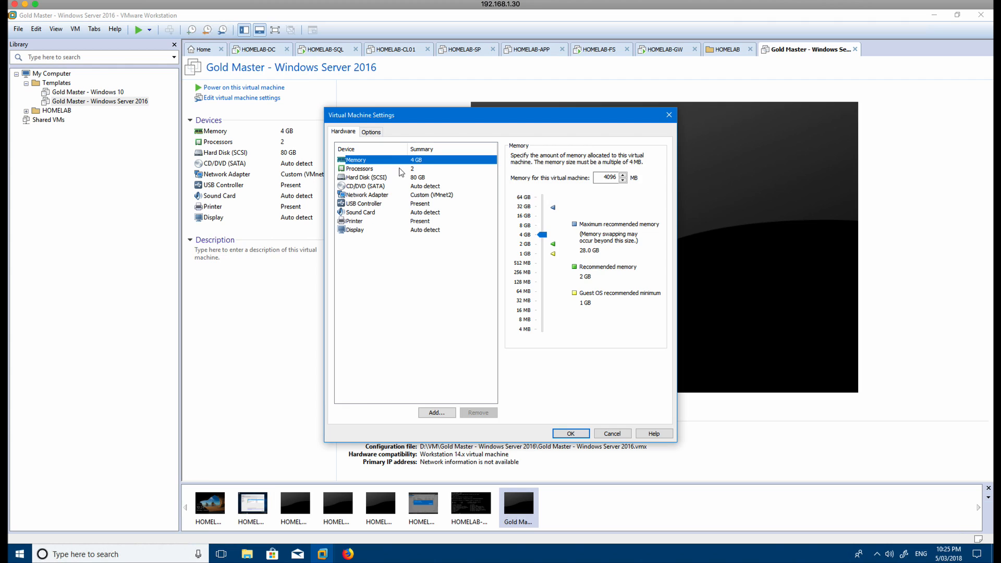
pyautogui.click(359, 167)
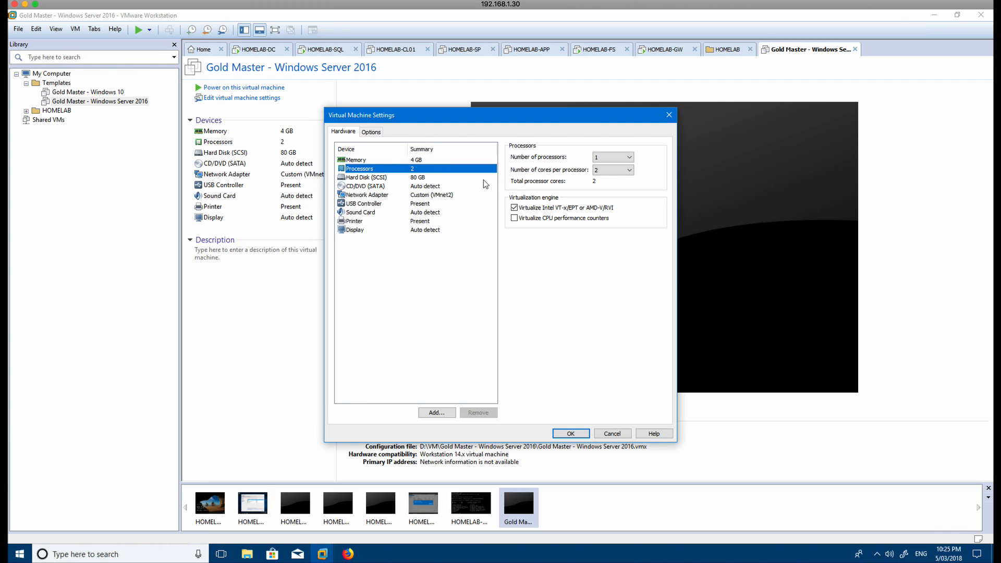
pyautogui.click(367, 194)
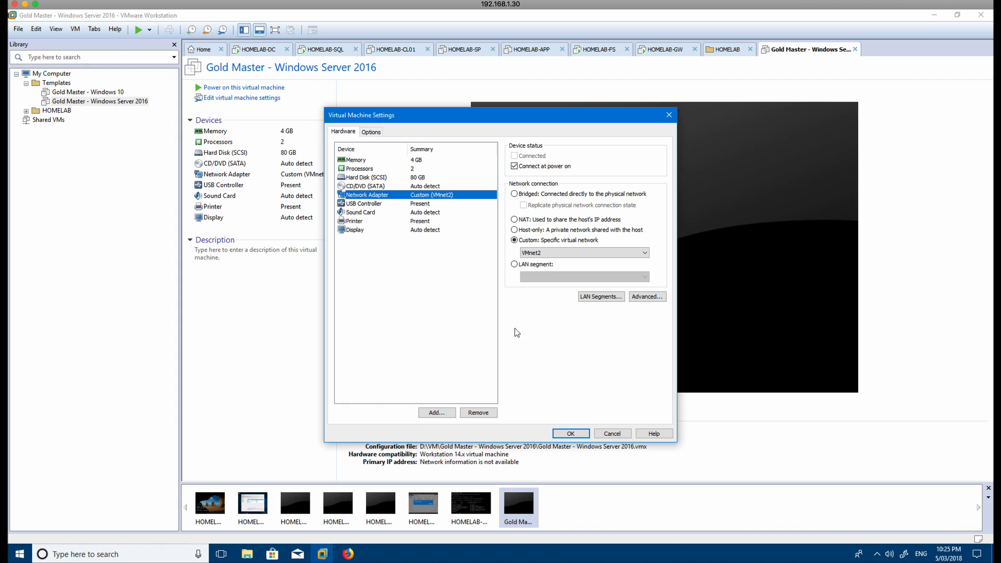
pyautogui.moveTo(612, 433)
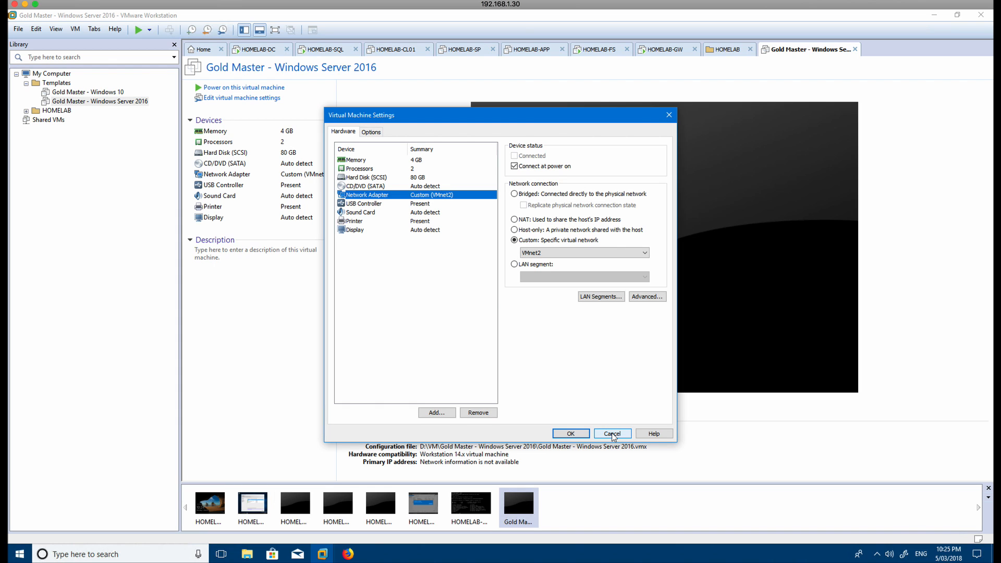
pyautogui.click(612, 433)
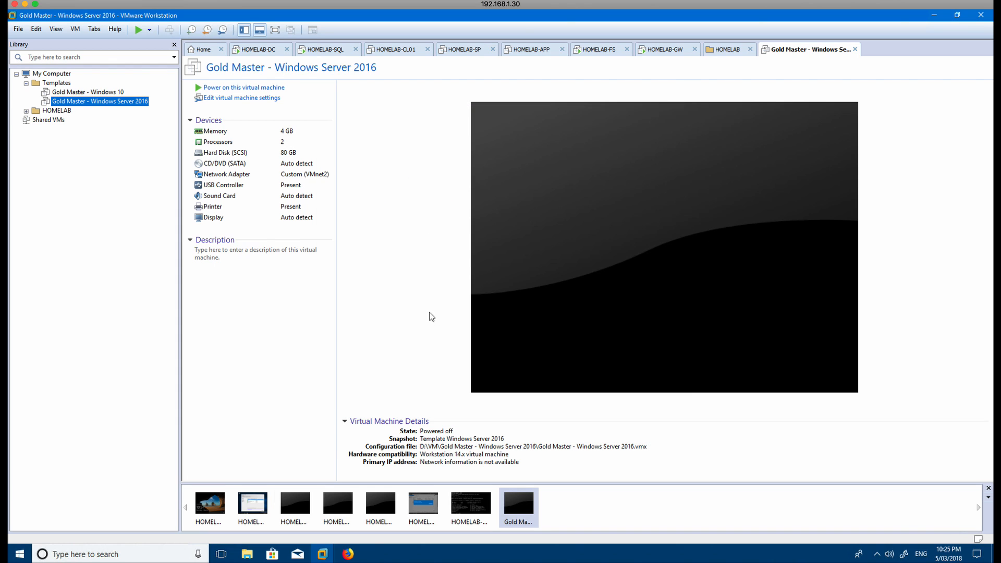
pyautogui.moveTo(427, 310)
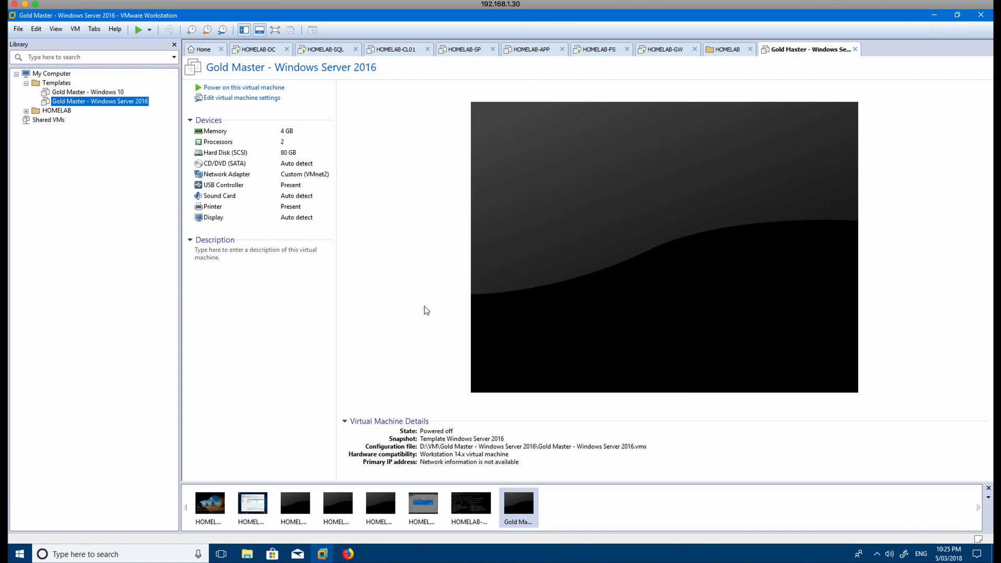
pyautogui.moveTo(420, 302)
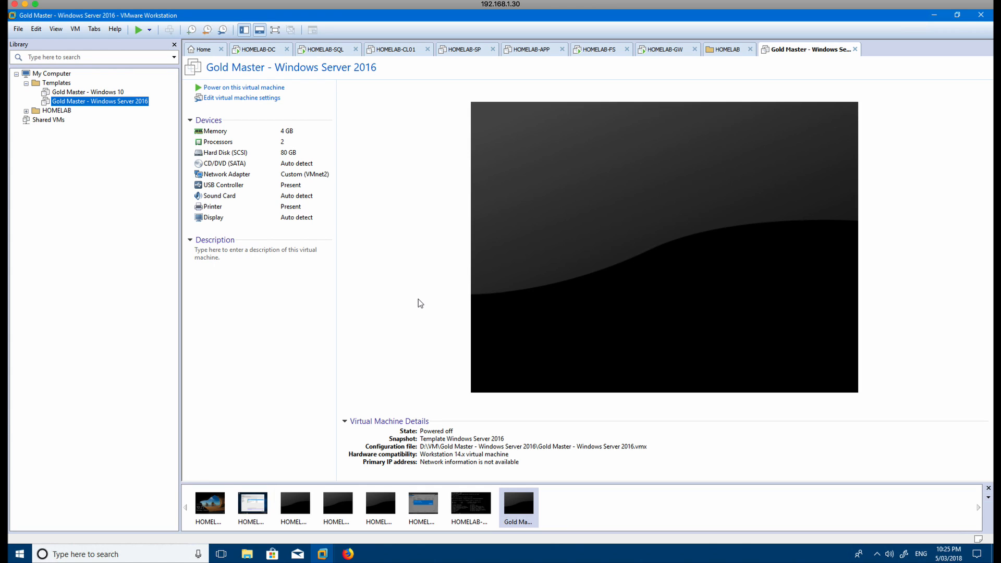
pyautogui.moveTo(388, 271)
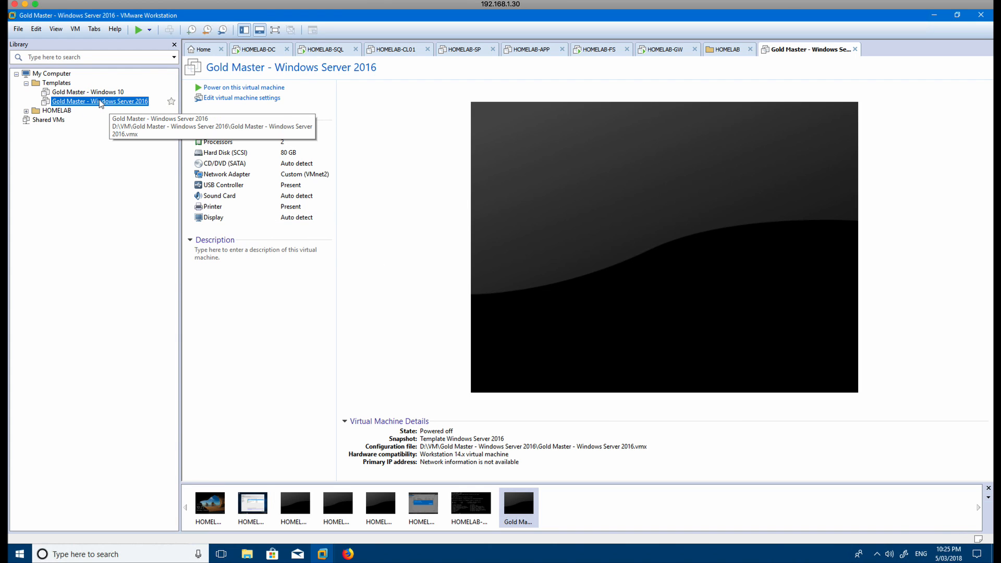
# Open the context menu for Gold Master - Windows Server 2016 under Templates
pyautogui.rightClick(99, 101)
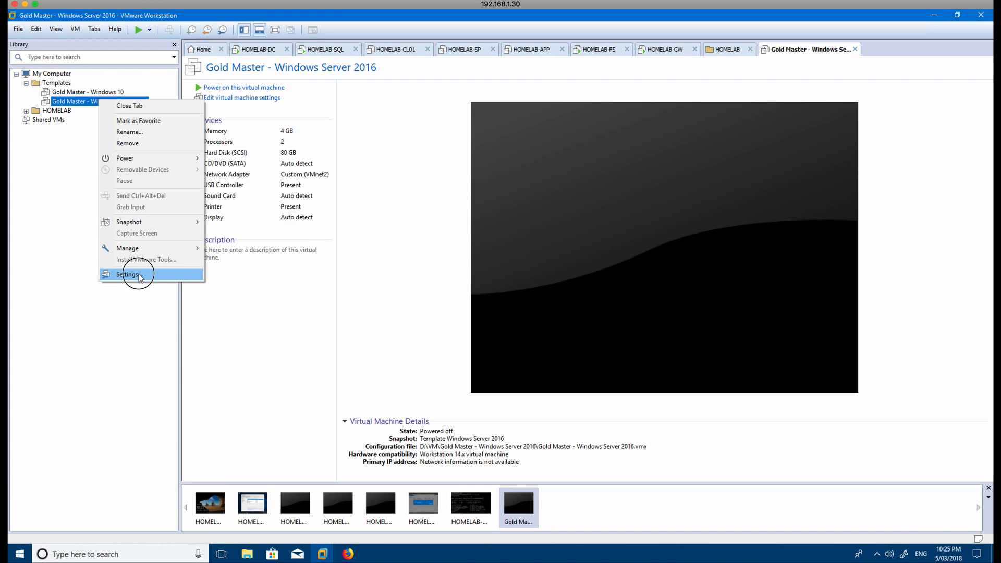
pyautogui.click(127, 275)
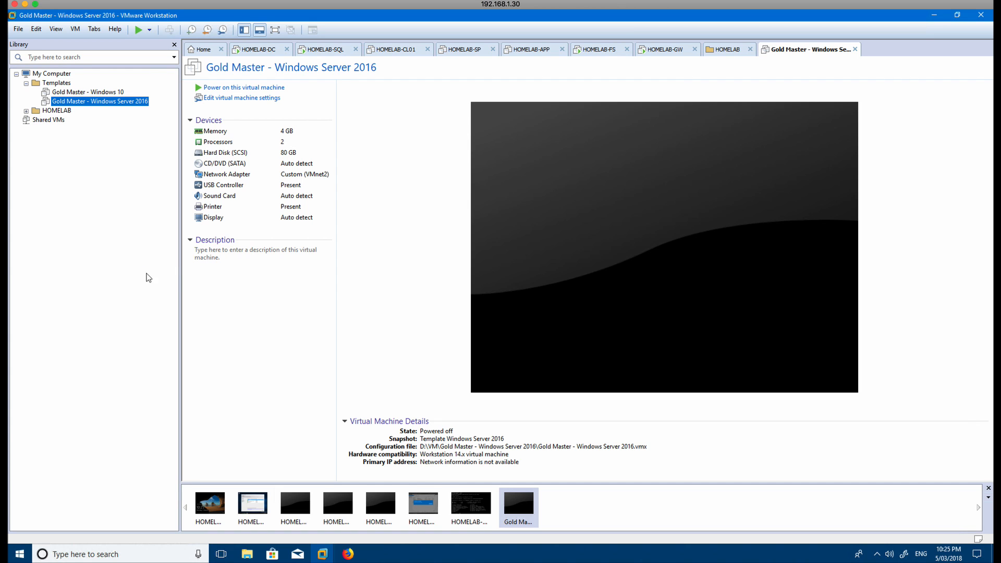
pyautogui.click(242, 98)
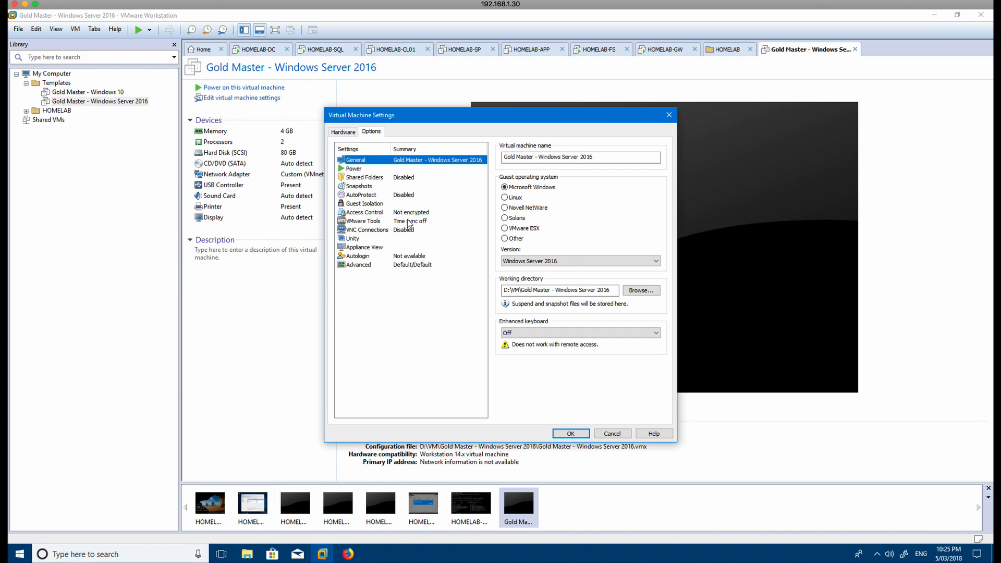
pyautogui.moveTo(390, 208)
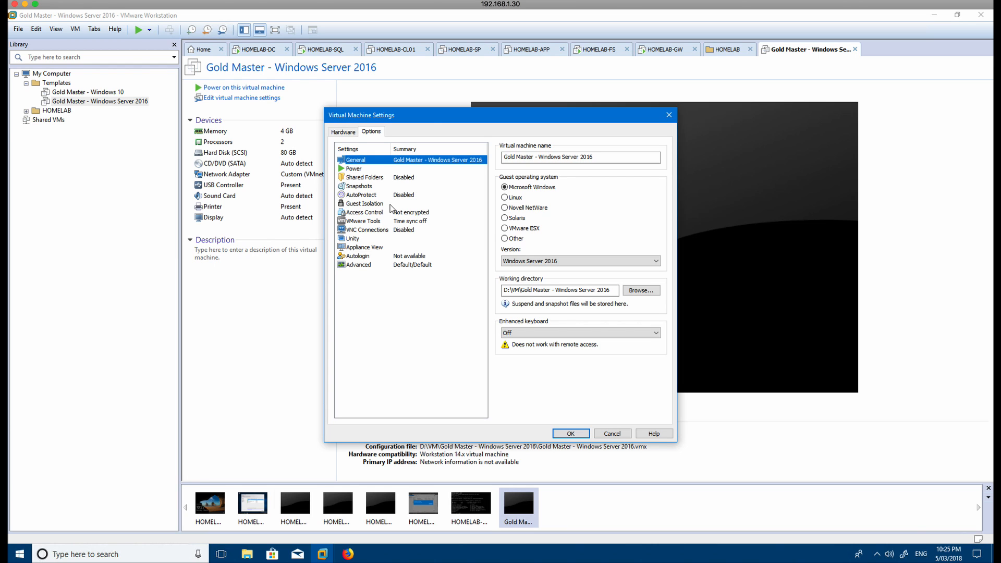
pyautogui.click(357, 264)
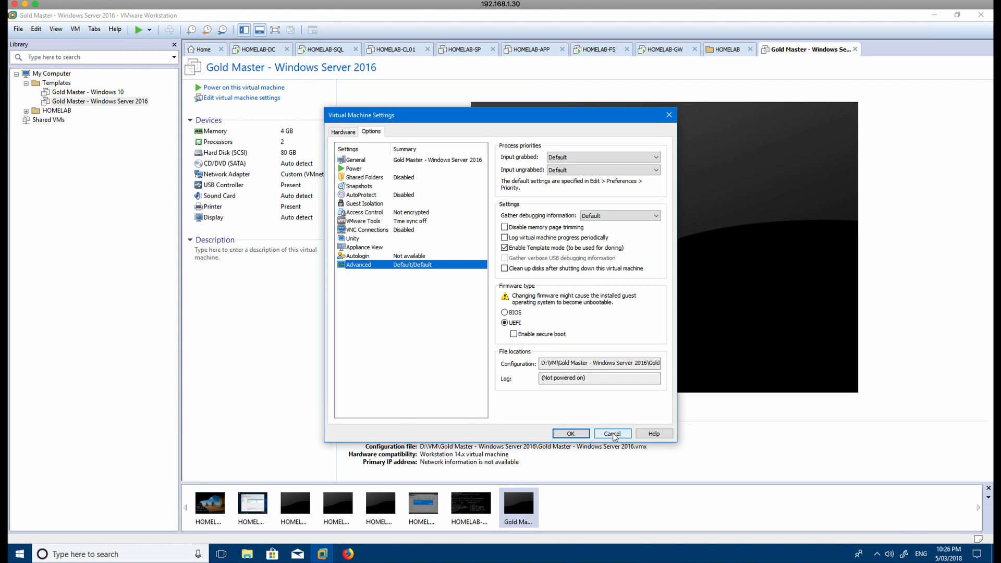
pyautogui.click(613, 433)
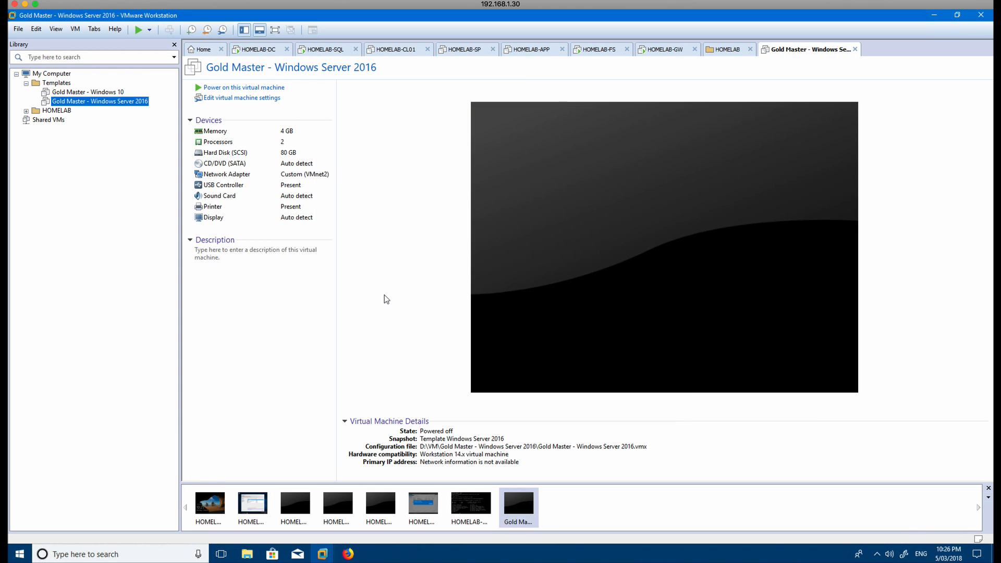
pyautogui.moveTo(102, 104)
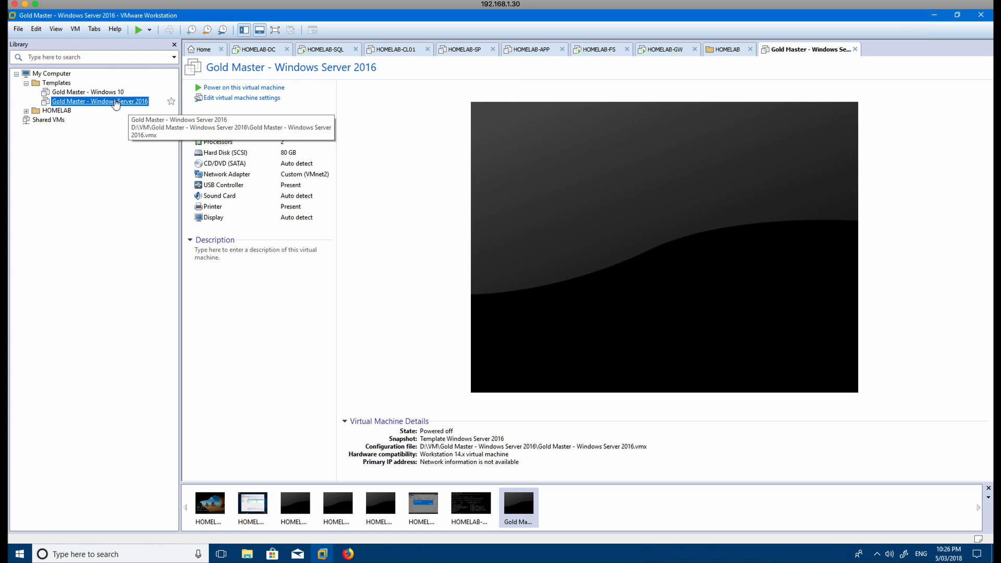
pyautogui.rightClick(83, 101)
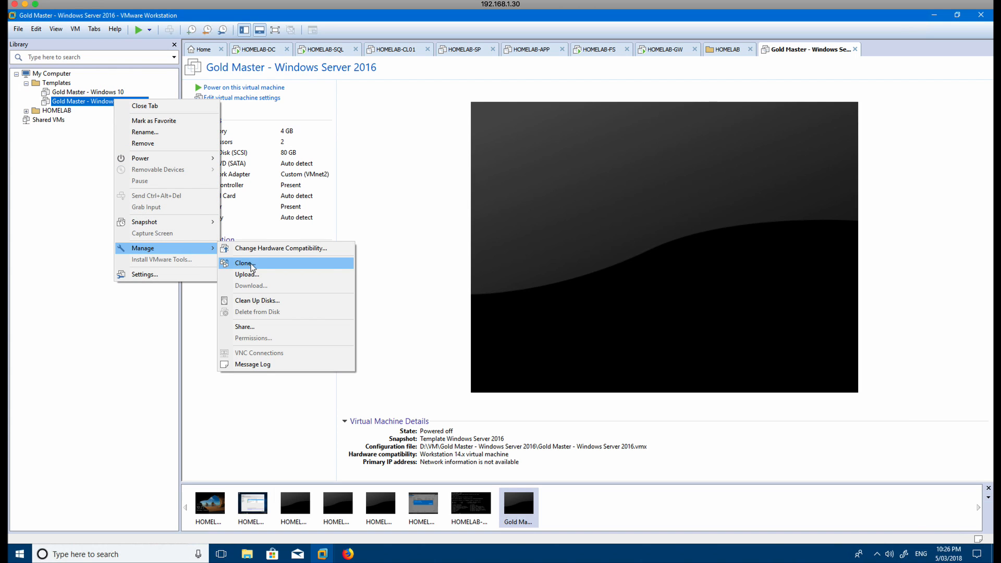
# Start a full clone from the Template Windows Server 2016 snapshot and reach the naming step
pyautogui.click(244, 262)
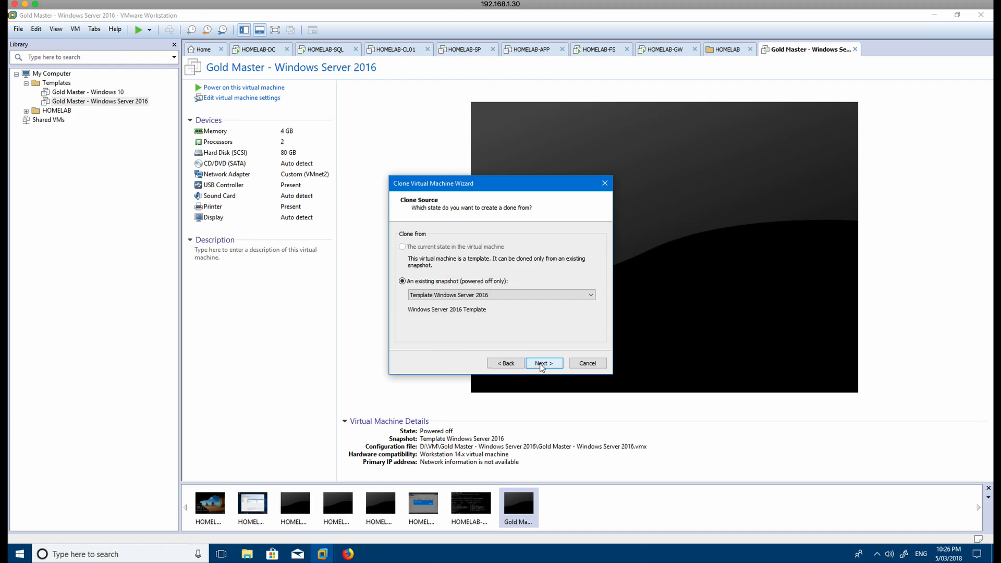
pyautogui.moveTo(453, 295)
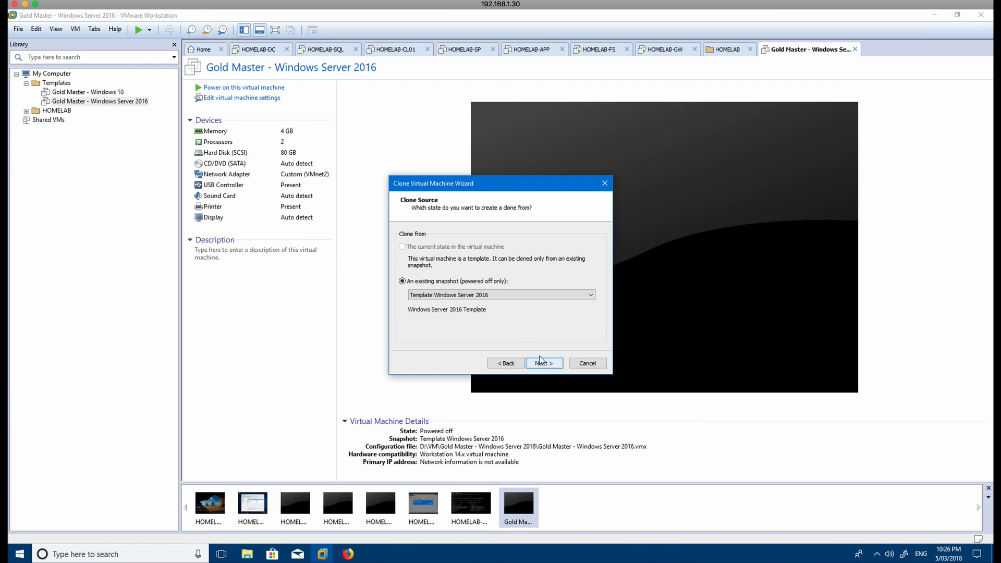
pyautogui.click(543, 363)
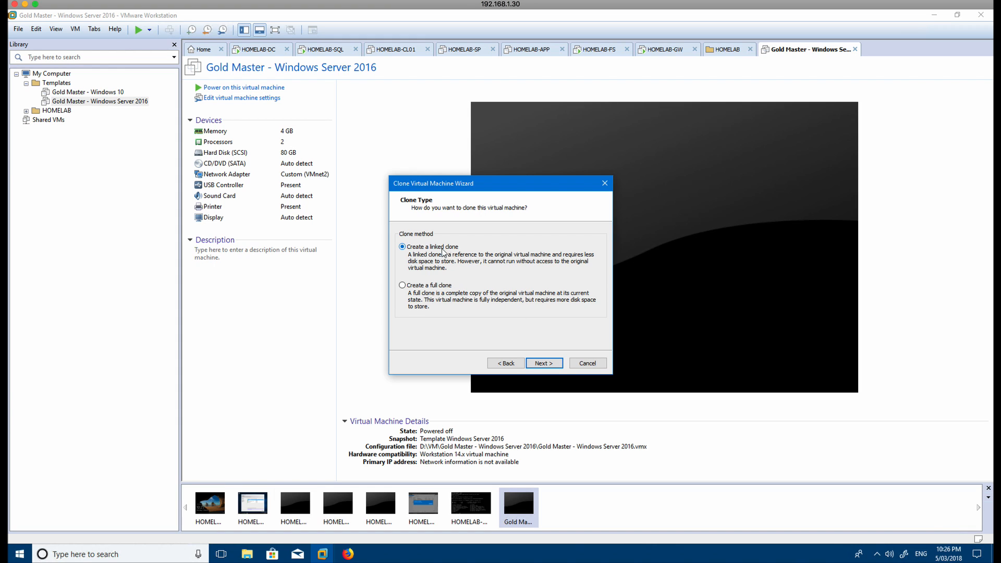
pyautogui.moveTo(473, 254)
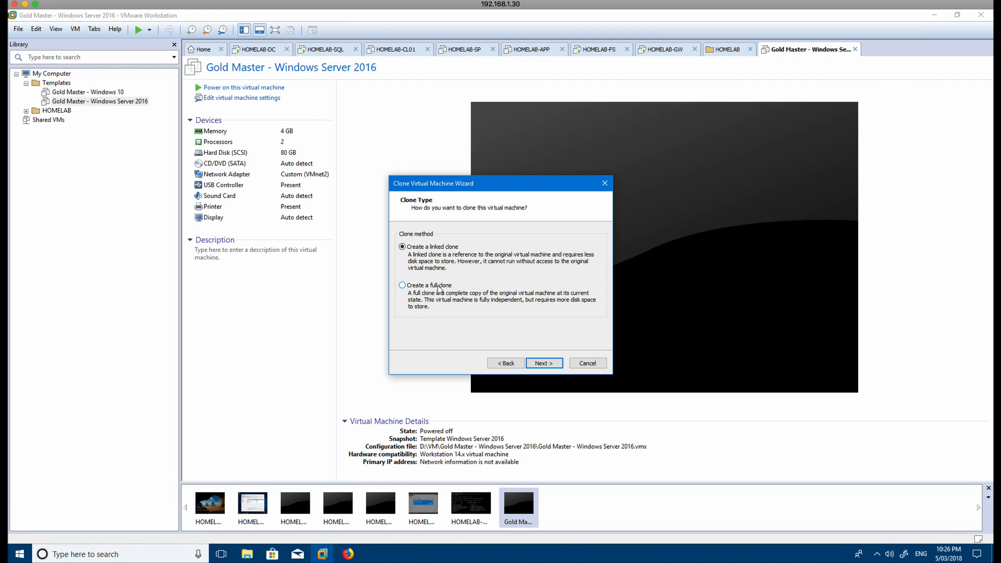
pyautogui.click(401, 285)
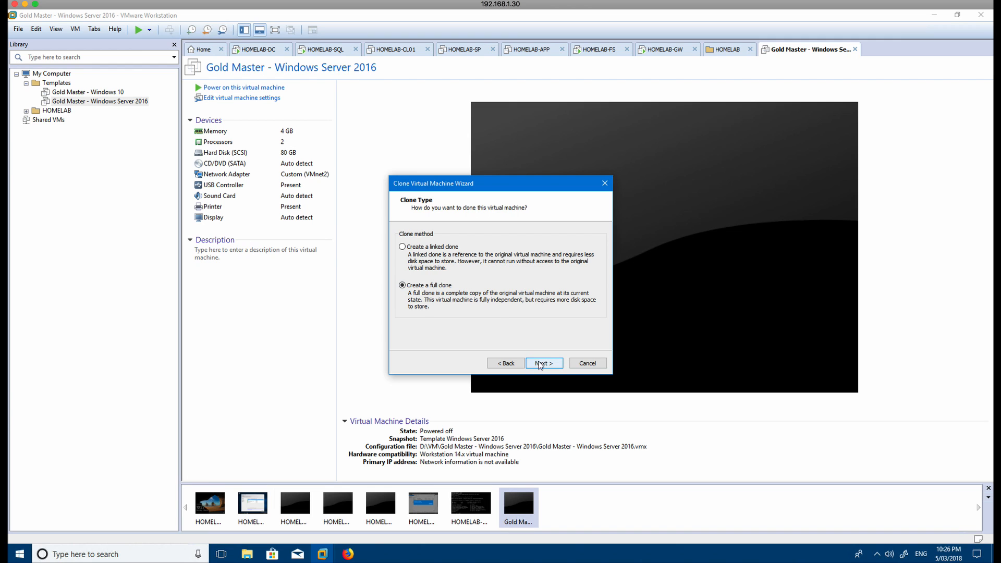
pyautogui.click(543, 363)
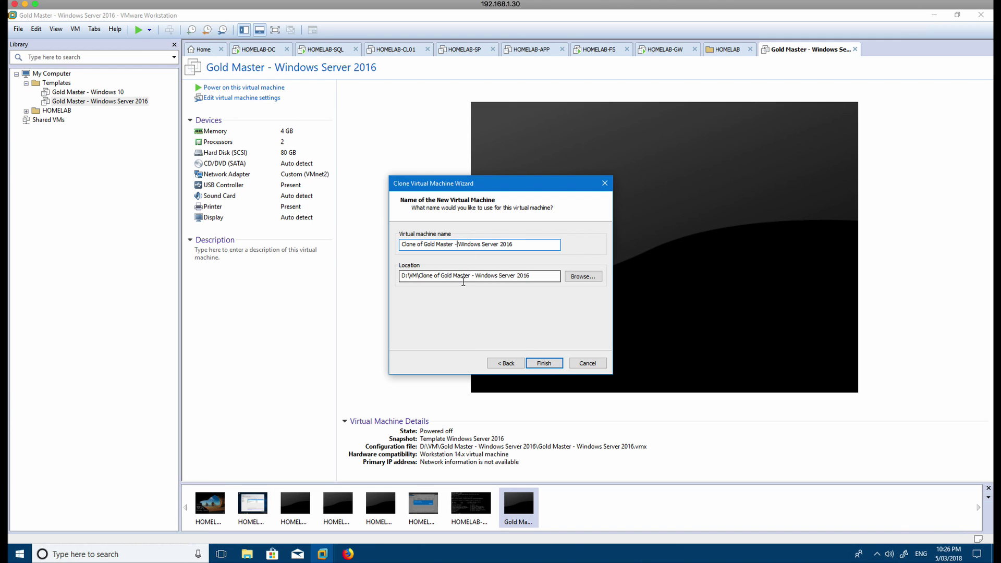
# Name the clone HOMELAB-IM, stored at D:\VM\HOMELAB-IM, and finish the wizard
pyautogui.write('H')
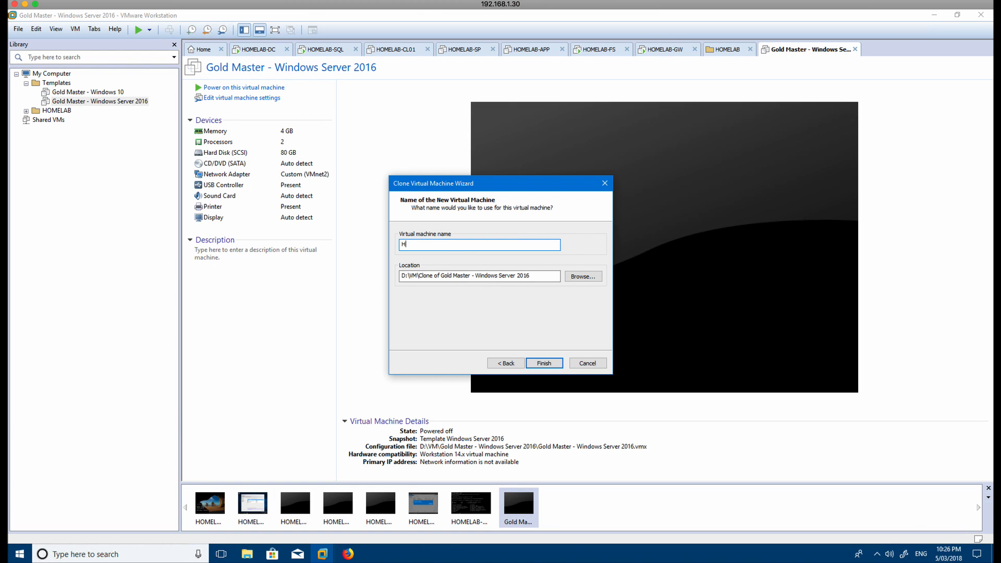
pyautogui.write('OMELAB-')
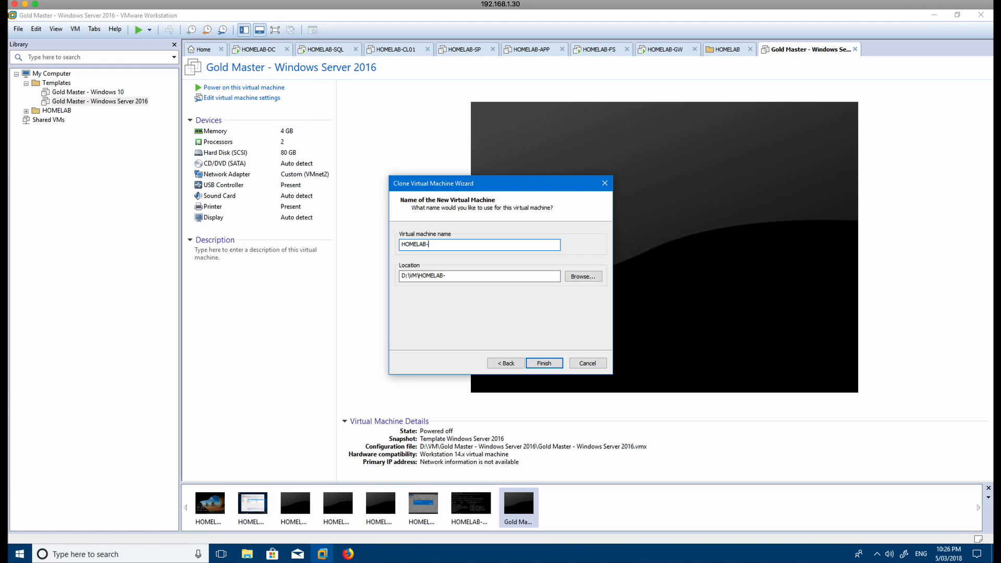
pyautogui.write('IM')
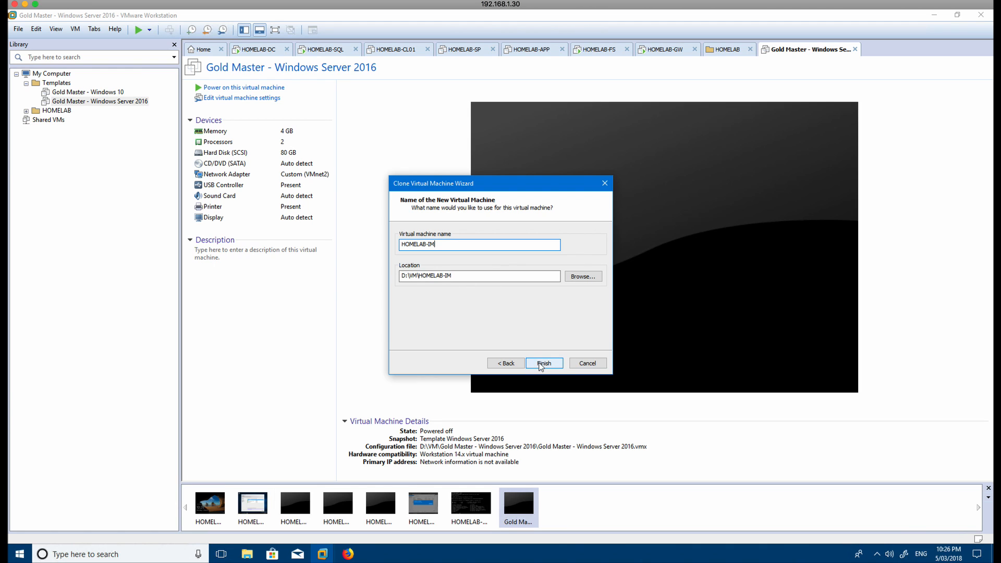
pyautogui.click(543, 363)
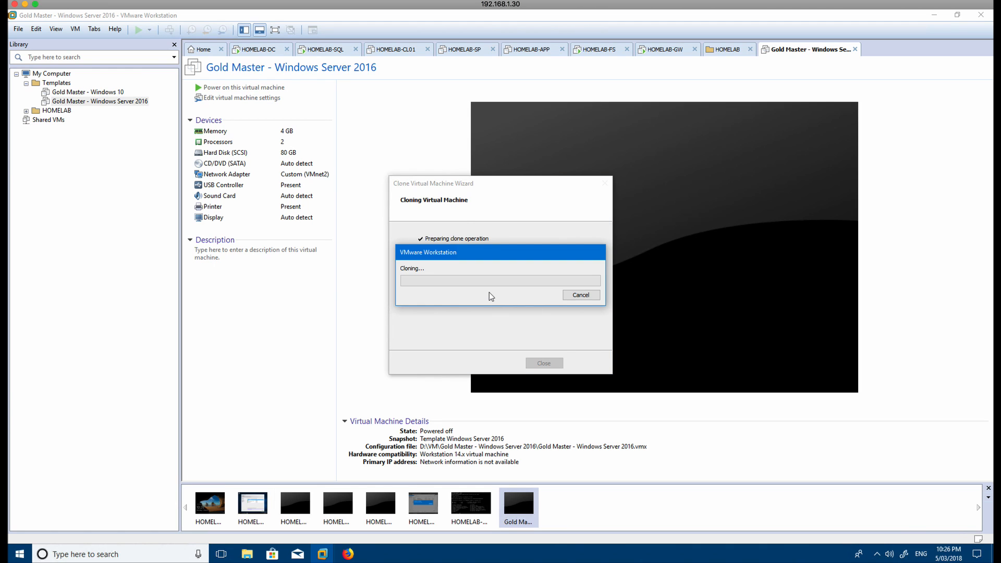
pyautogui.moveTo(456, 323)
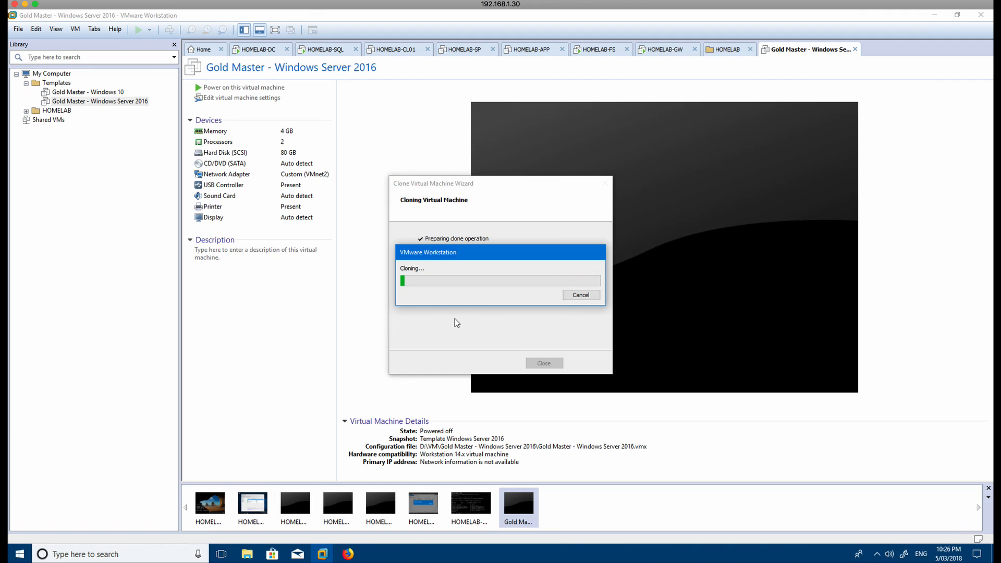